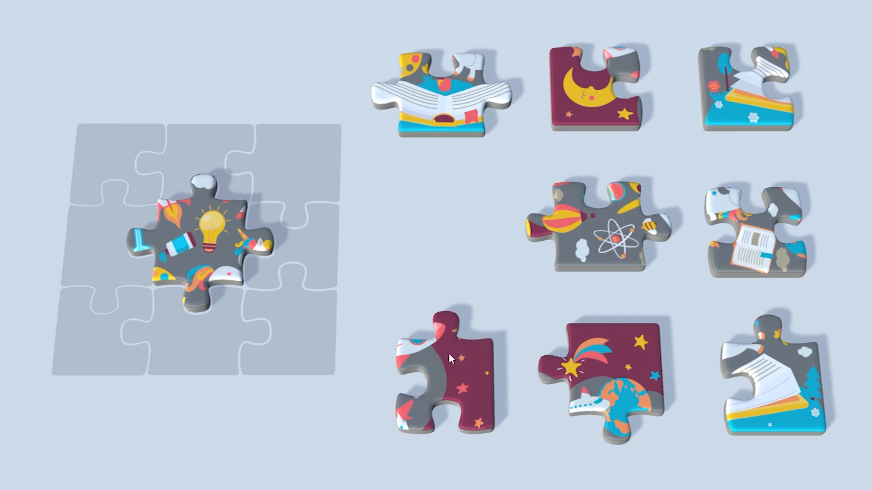
Drag the rocket, moon and atom pieces into the top-middle, top-left and middle-left slots.
drag(450, 359, 200, 133)
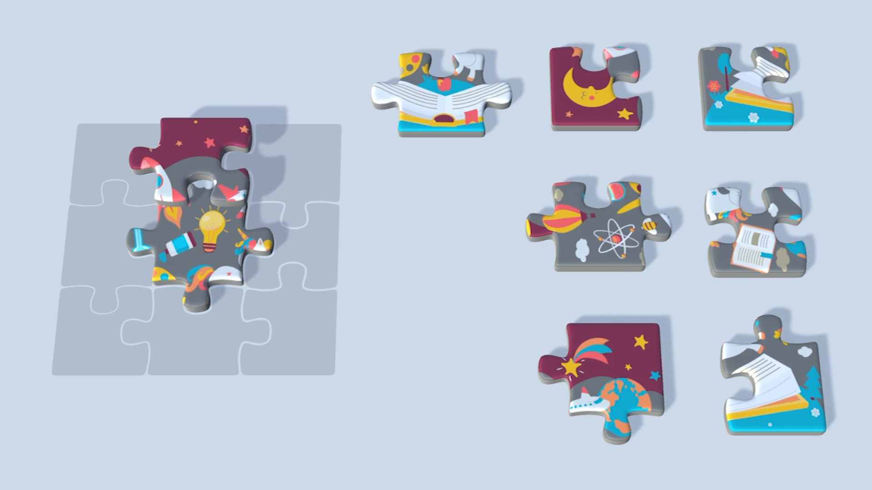
drag(601, 84, 97, 150)
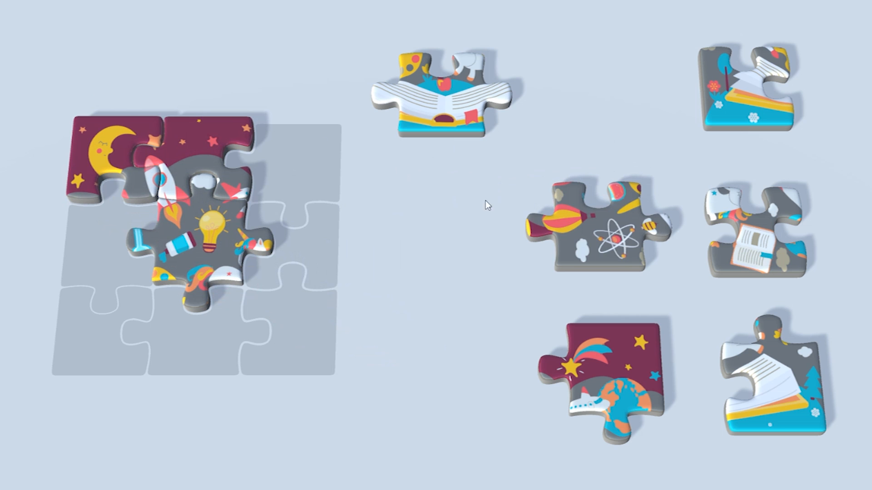
drag(592, 228, 92, 239)
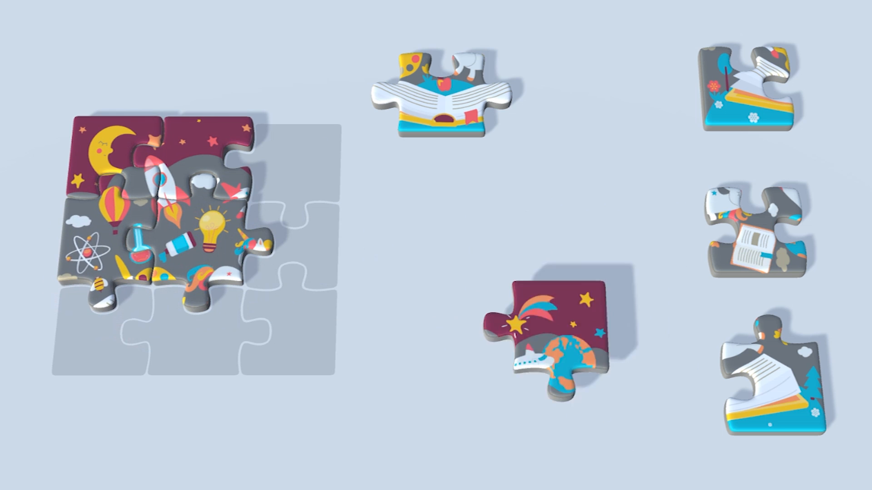
Place the shooting-star, open-book and last piece into the top-right, bottom-middle and bottom-left slots.
drag(440, 89, 183, 339)
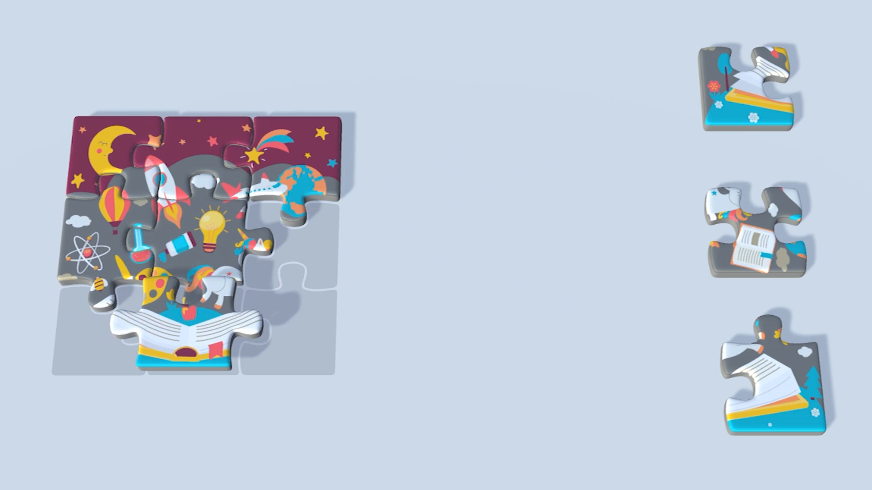
click(456, 244)
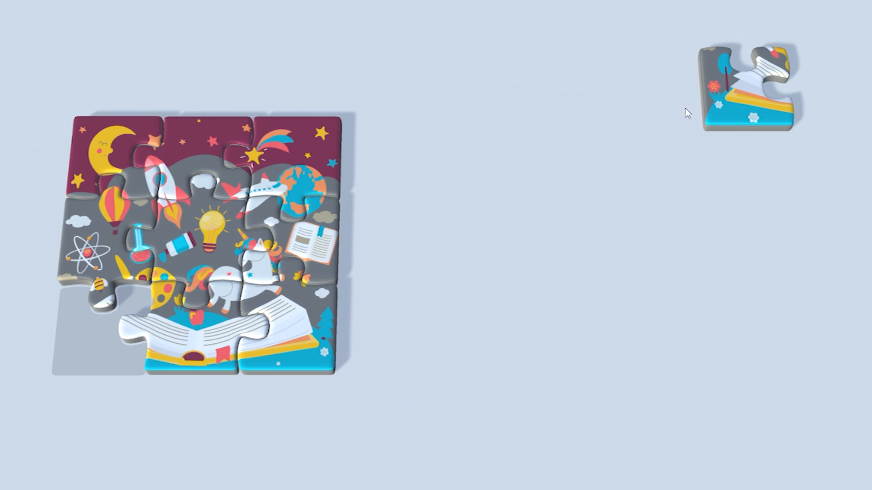
drag(748, 84, 98, 330)
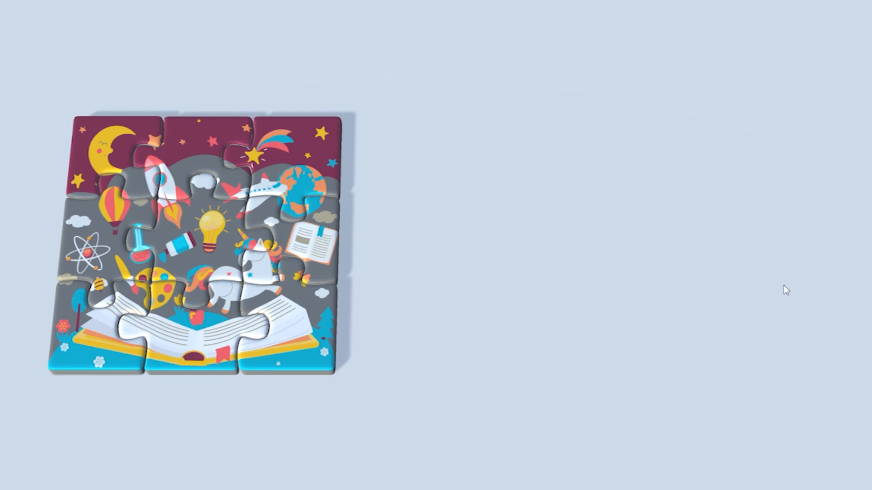
mouse_move(673, 385)
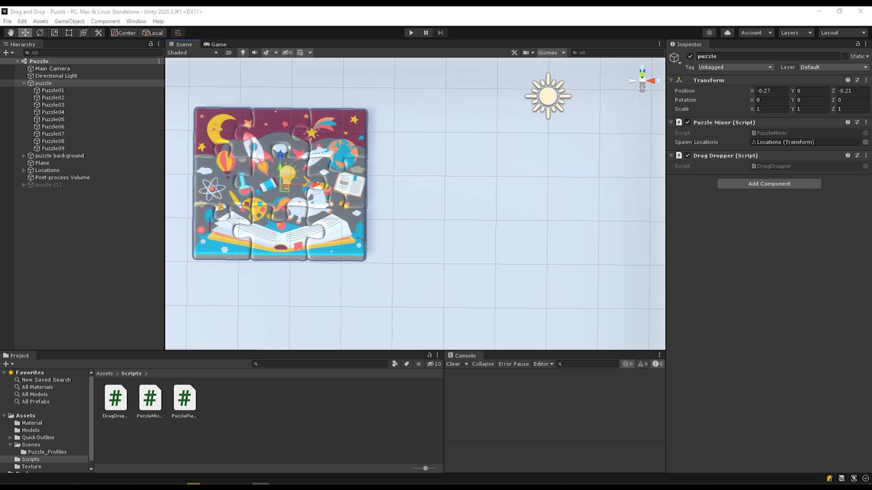
Review the drag tag on Puzzle01 via the Tag dropdown's Add Tag settings, then return to the piece.
click(52, 90)
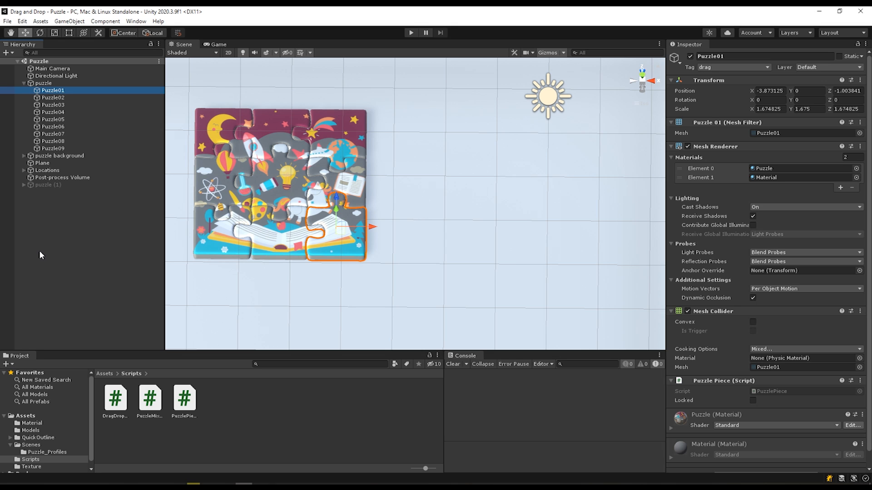
mouse_move(86, 98)
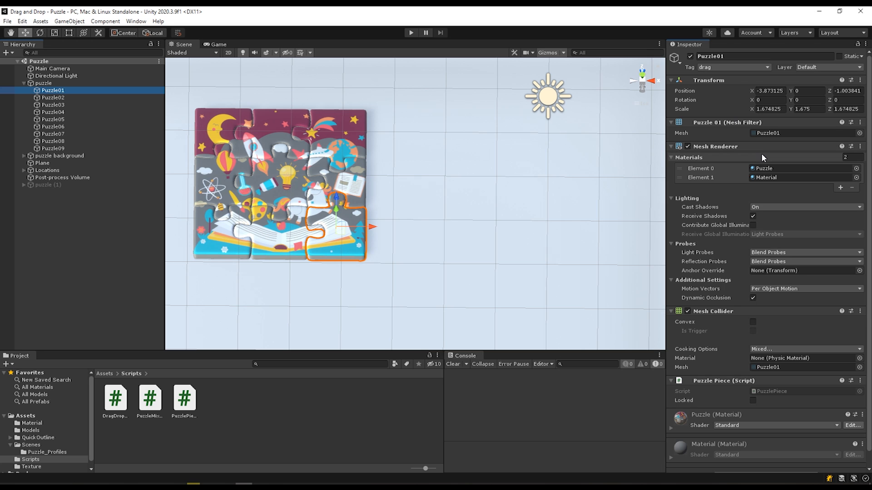
click(734, 66)
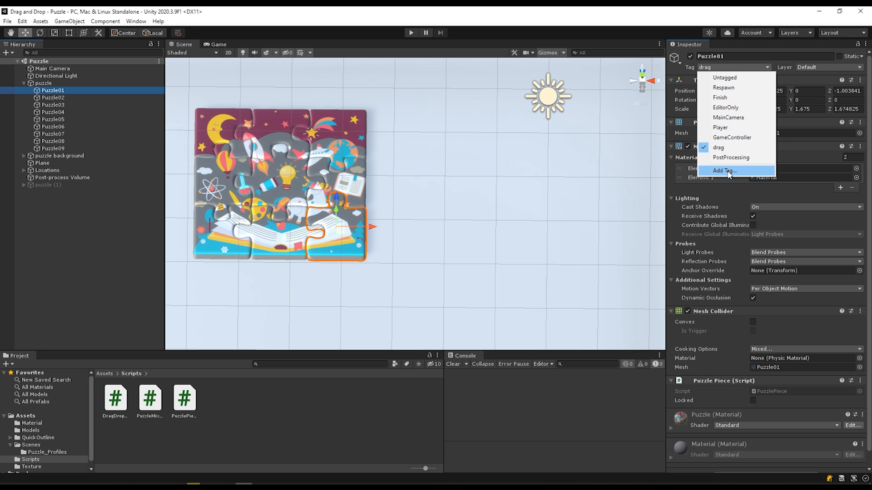
click(724, 170)
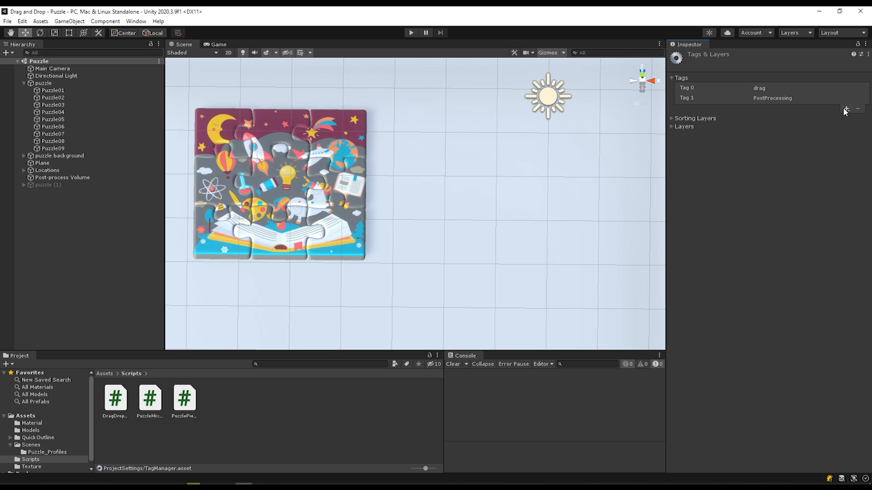
click(846, 109)
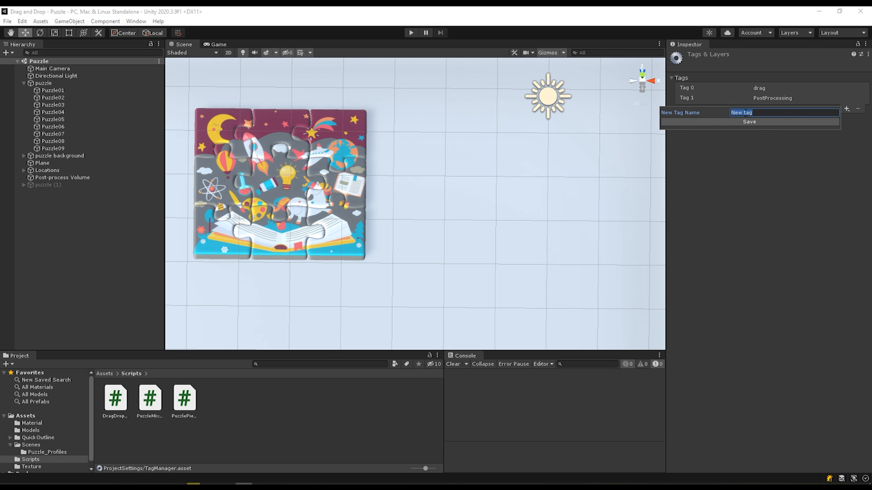
click(53, 90)
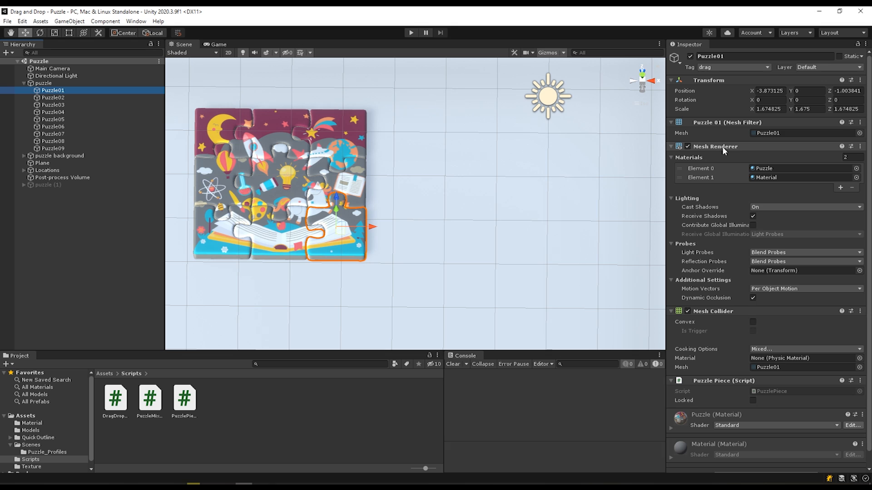
mouse_move(748, 313)
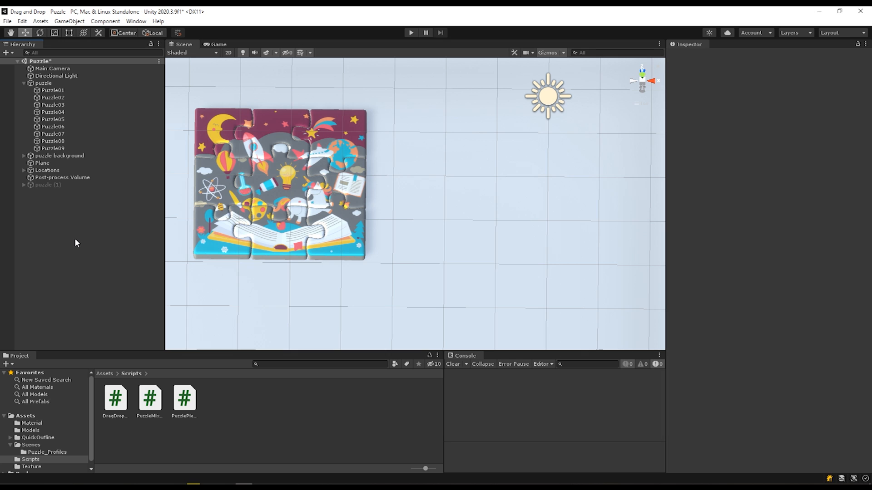
mouse_move(78, 278)
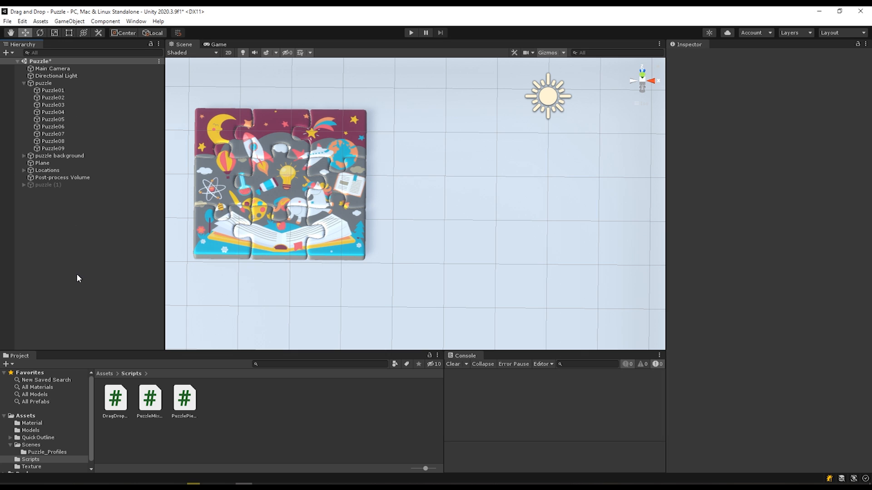
mouse_move(80, 243)
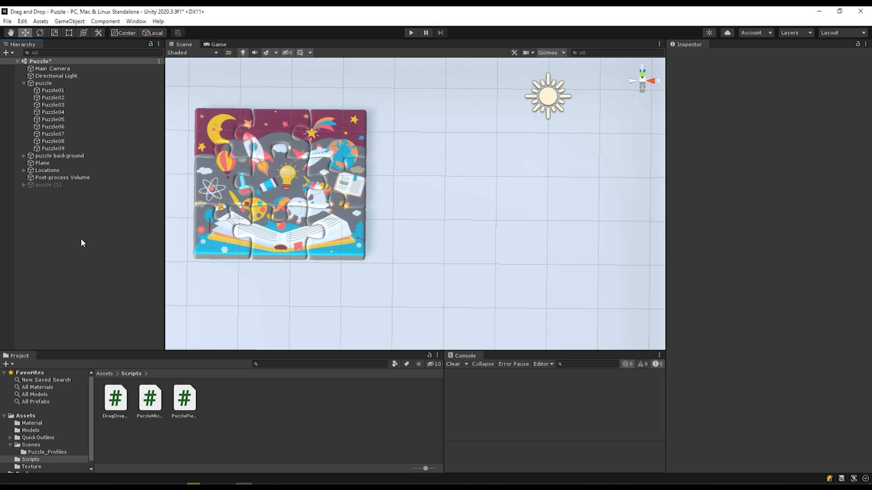
Create a new script named Grabber and attach it to the puzzle object as a component.
click(44, 83)
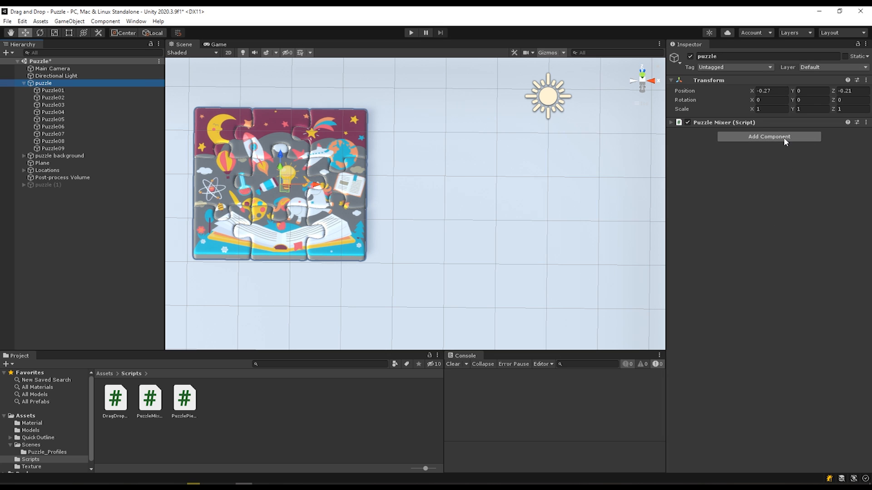
click(768, 137)
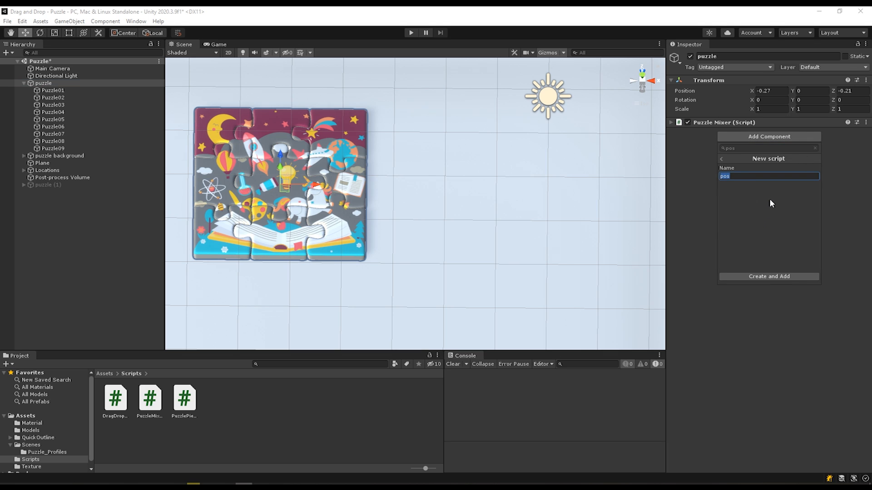
text(Grabber)
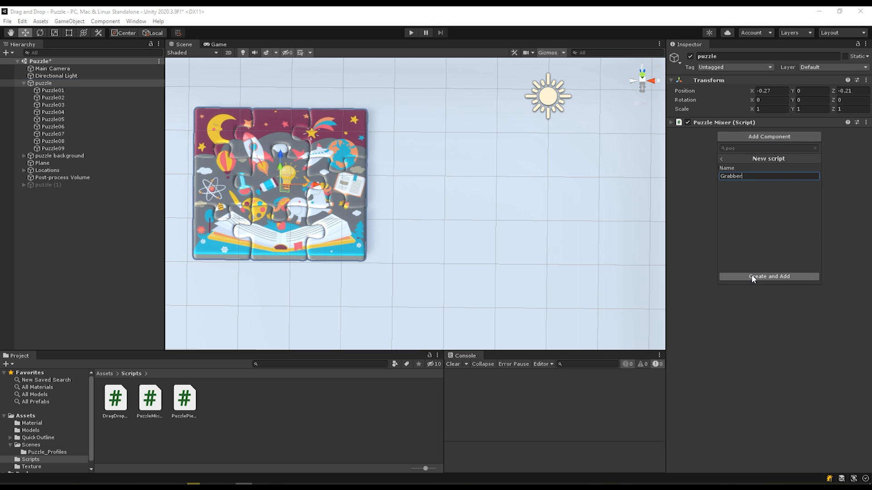
click(768, 276)
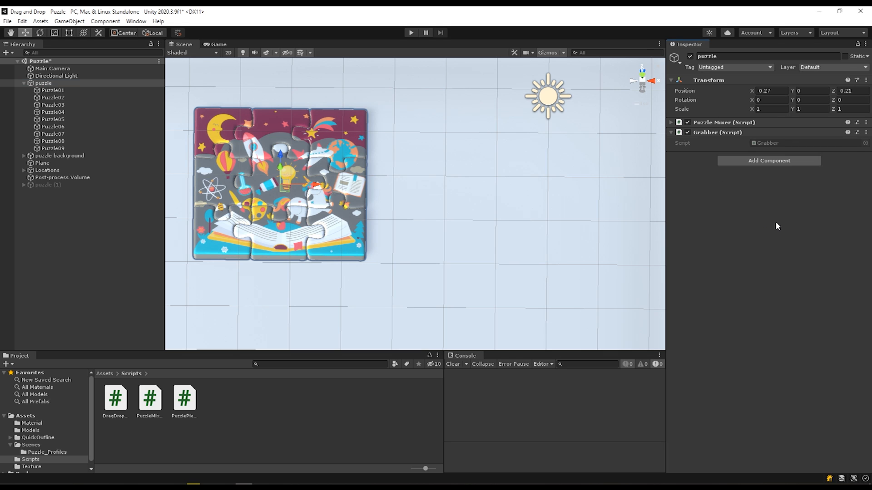
mouse_move(797, 161)
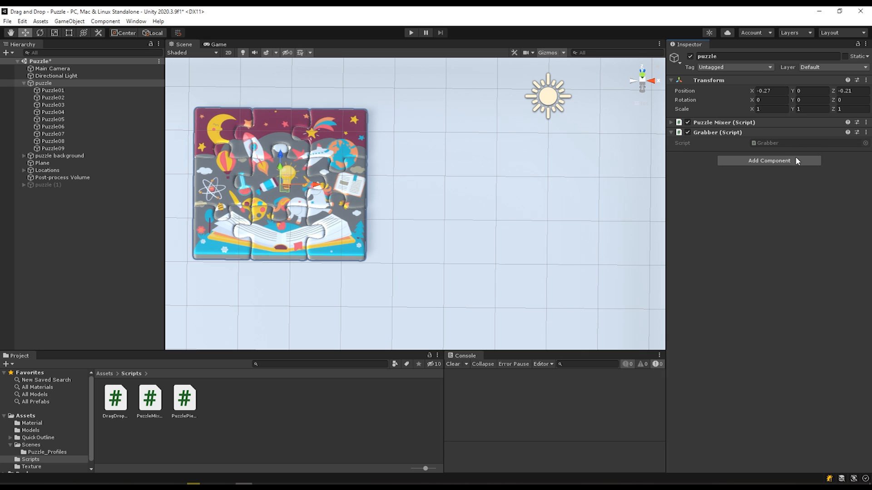
Show the top-level Assets folders in the Project panel.
click(30, 460)
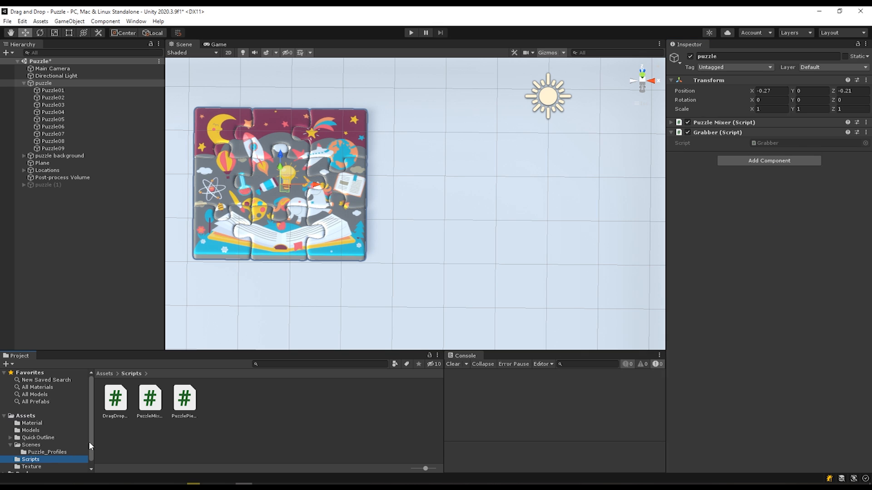
click(26, 415)
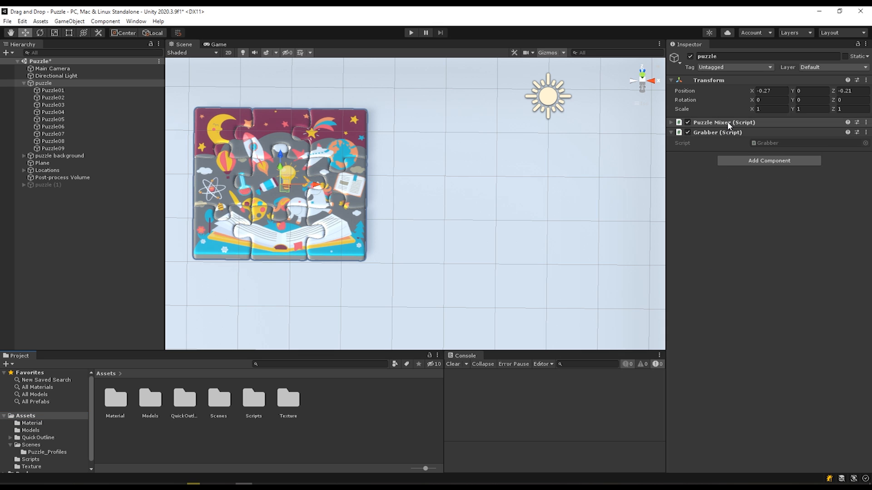
mouse_move(601, 165)
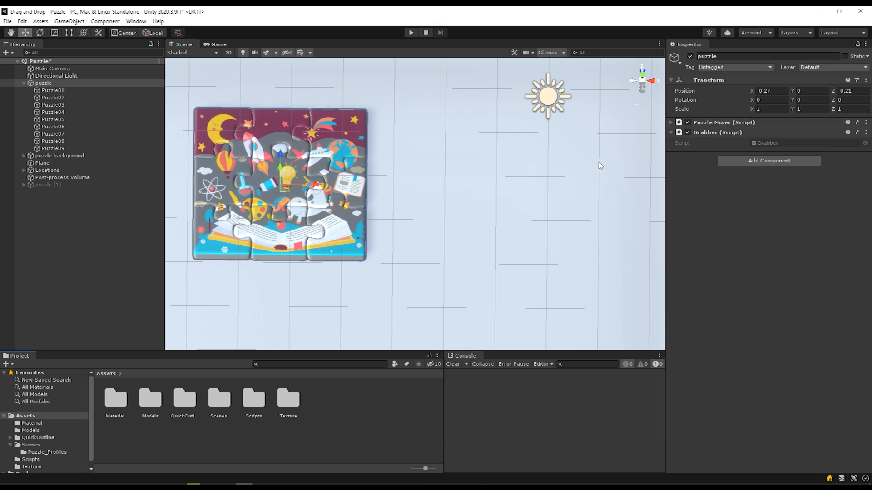
mouse_move(589, 300)
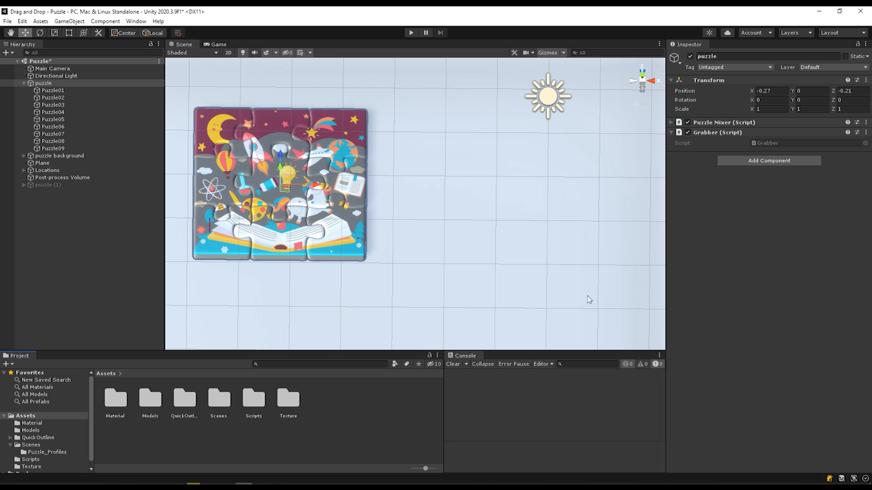
mouse_move(596, 228)
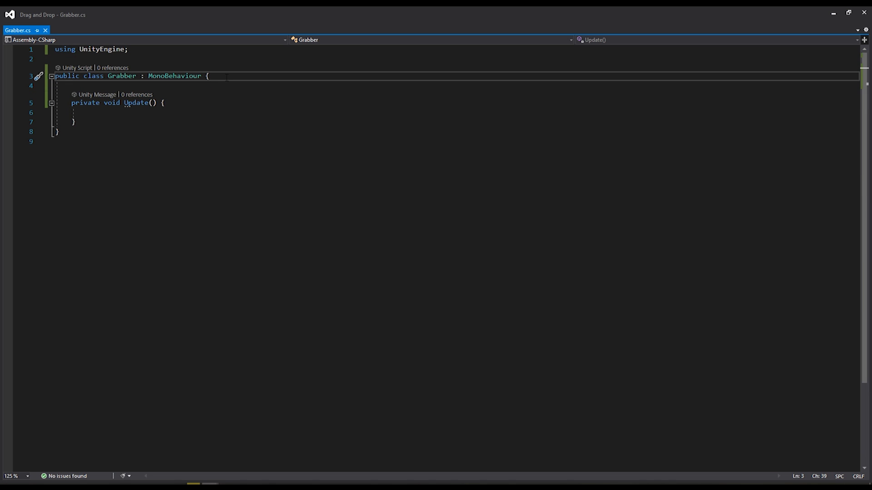
Declare a private GameObject field named selectedObject in the Grabber script.
text(private GameObject s)
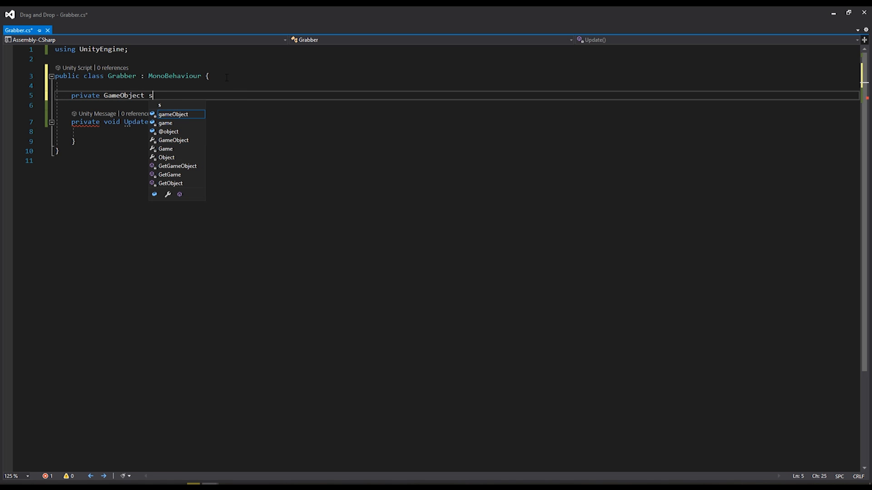
text(elec)
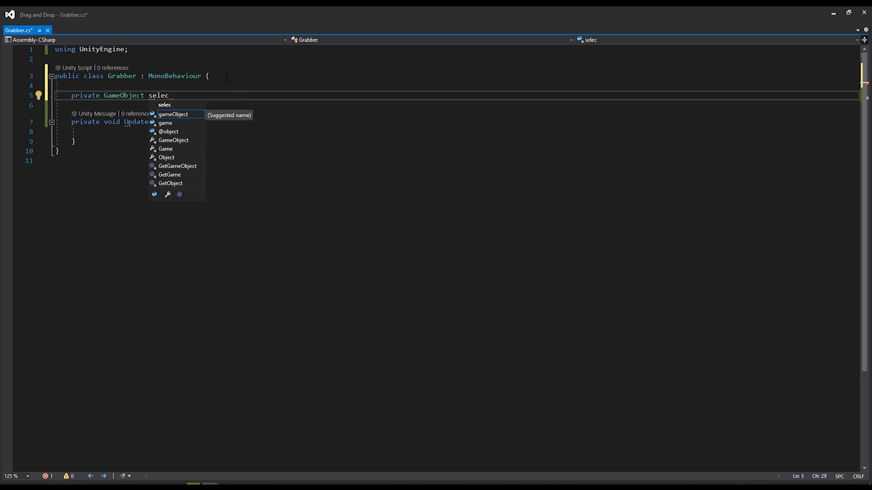
text(tedObject;)
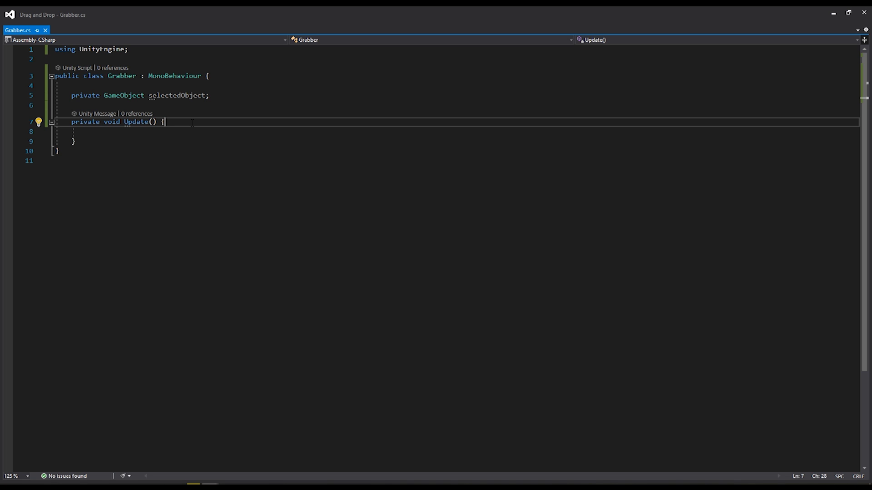
key(enter)
text(if(Inpu)
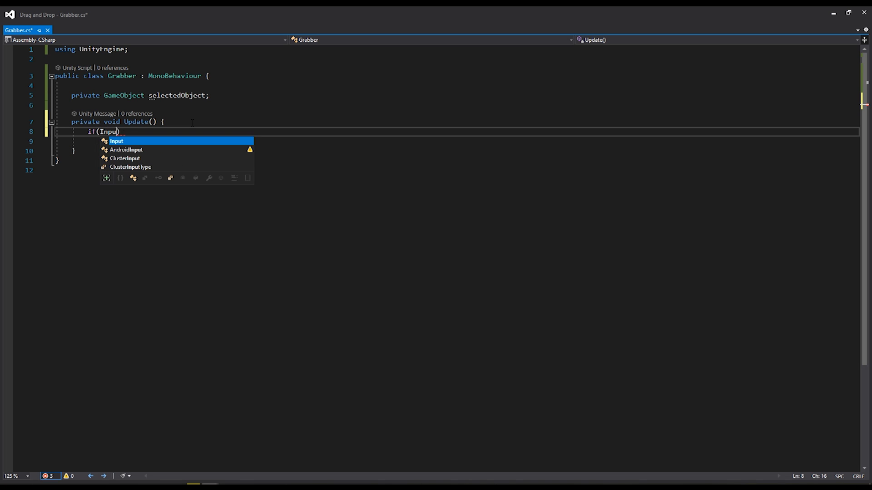
Add empty if (Input.GetMouseButtonDown(0)) and if(selectedObject != null) blocks inside Update.
text(.GetMouseButtonDown)
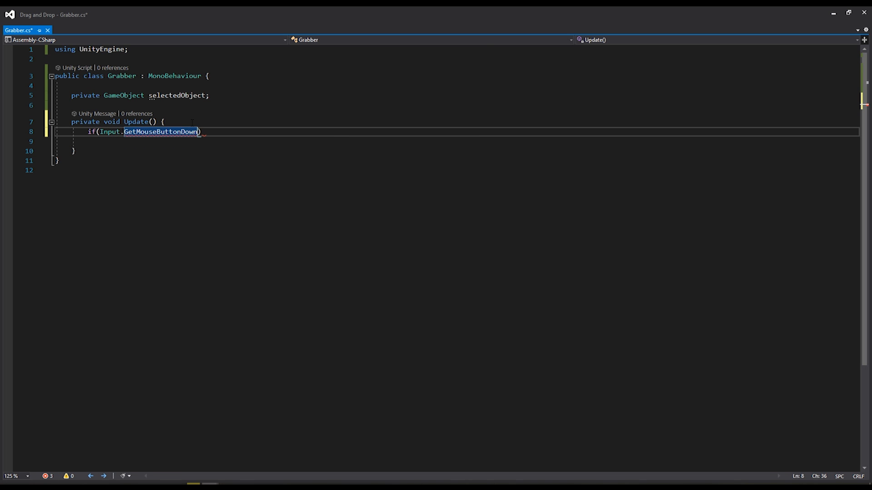
text((0)
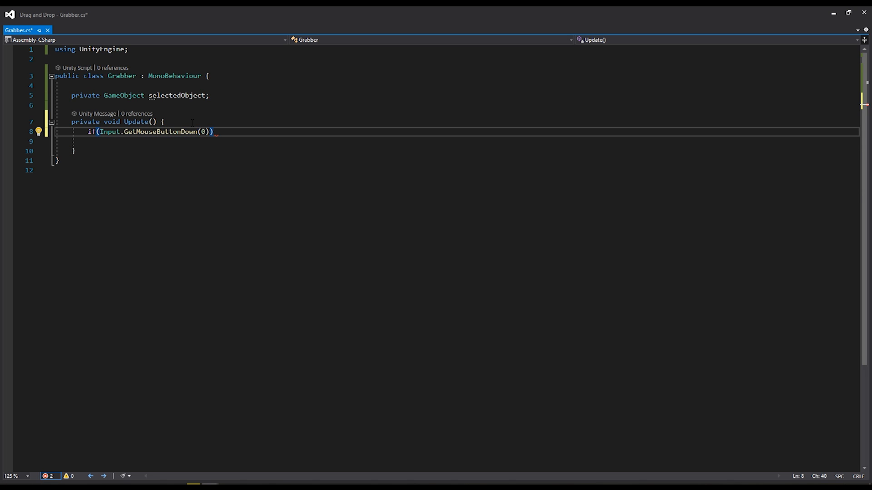
text({)
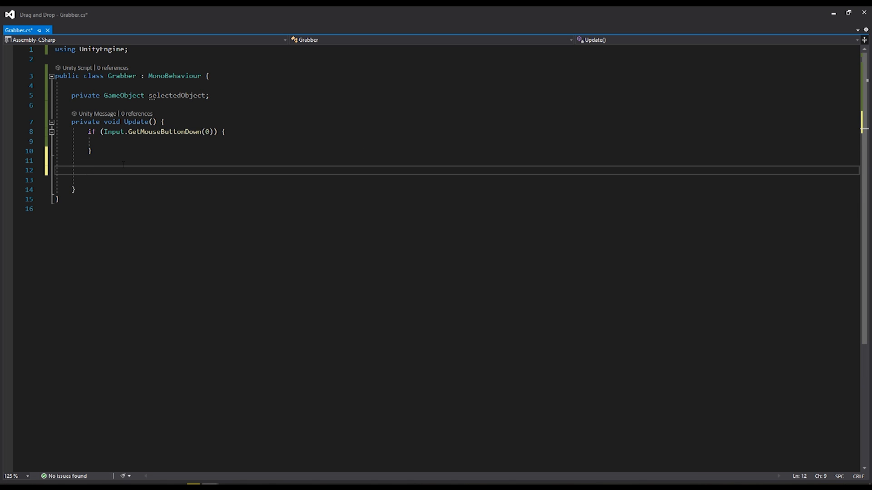
text(if(selectedObject !=)
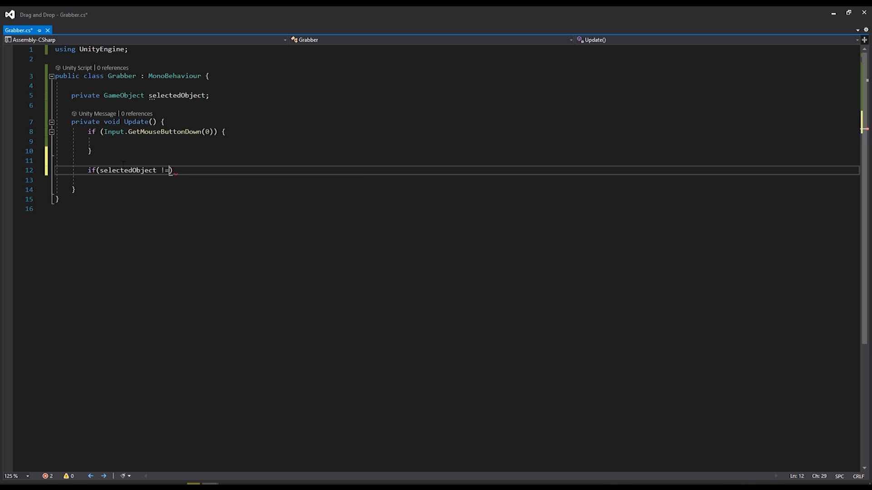
text(null) {)
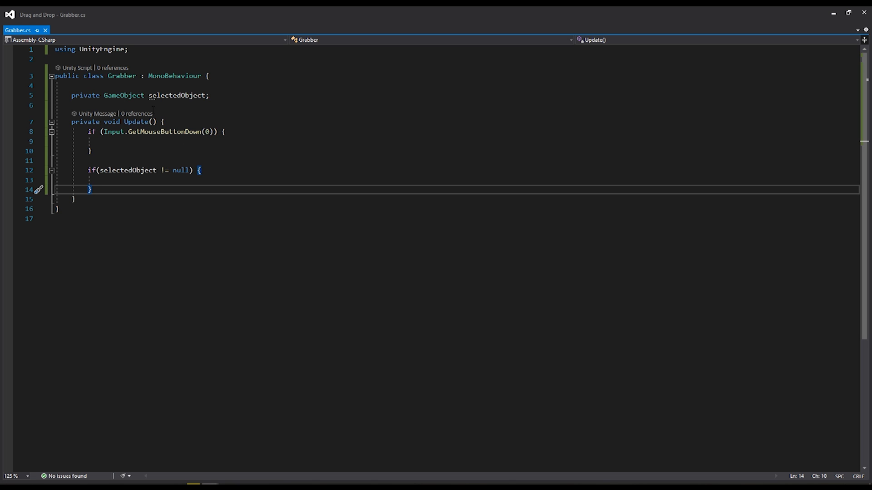
Move the caret past Update's closing brace and begin a new private member.
double_click(128, 170)
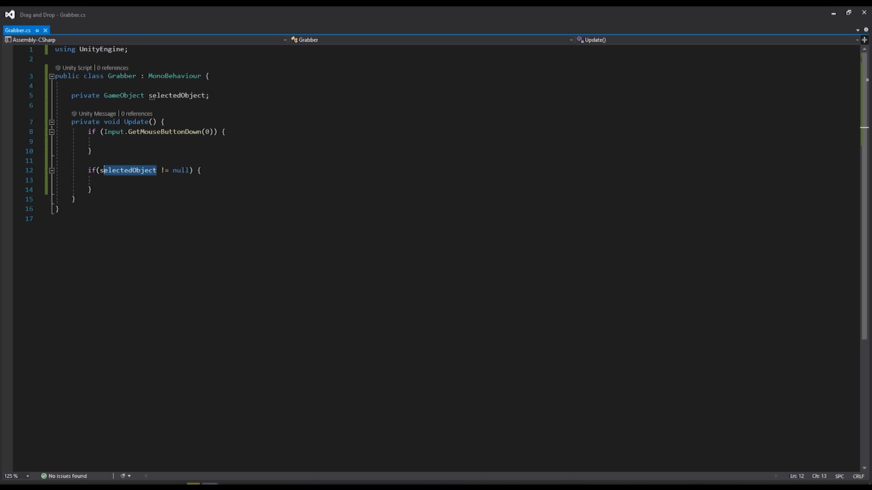
click(158, 180)
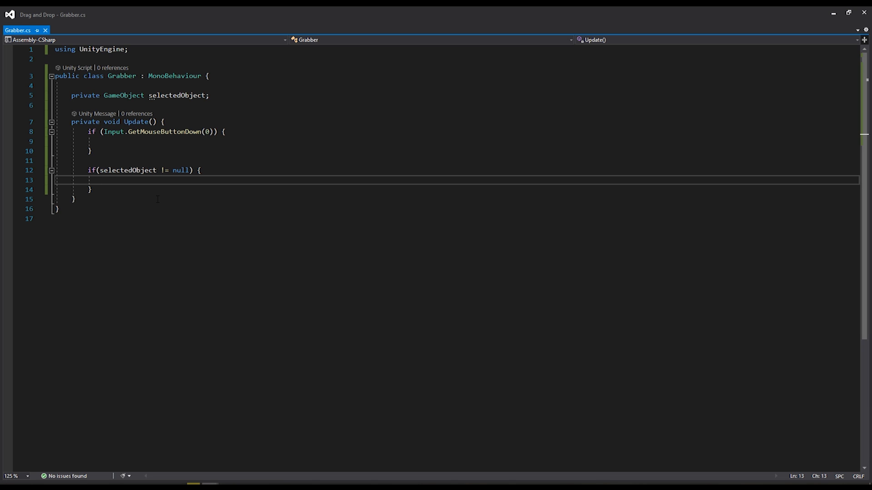
click(103, 180)
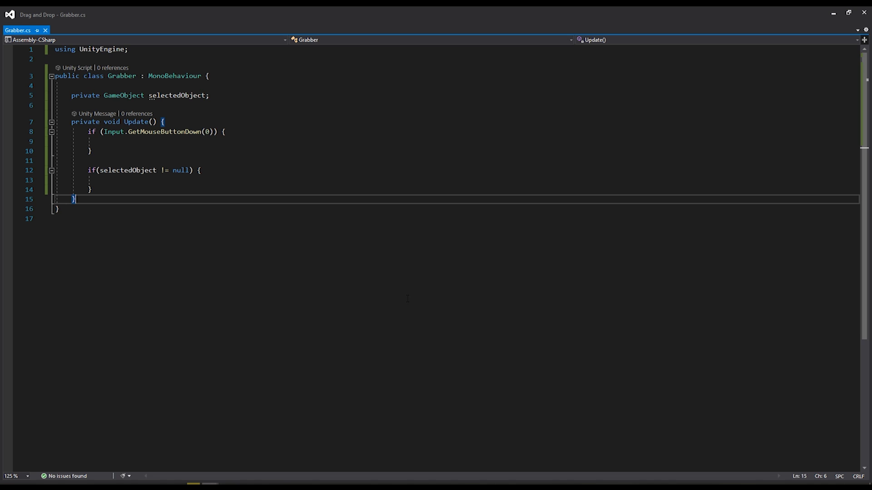
text(private)
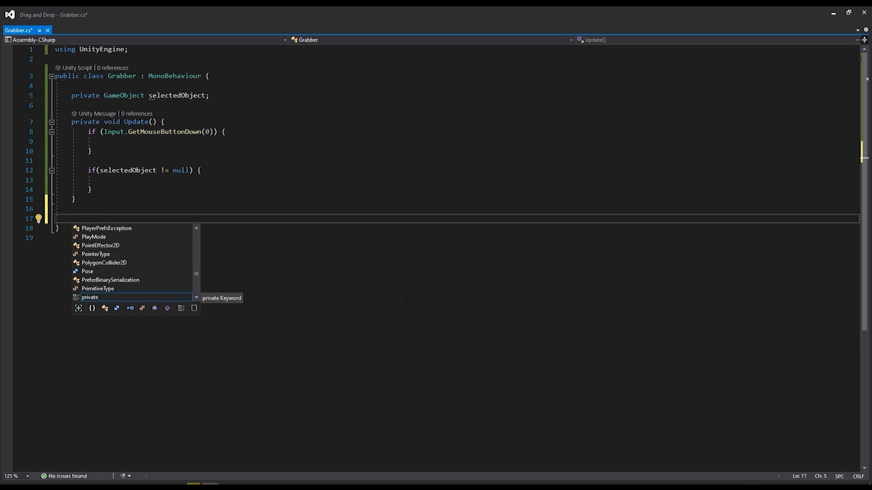
Declare a private RaycastHit CastRay() method below Update.
text(private)
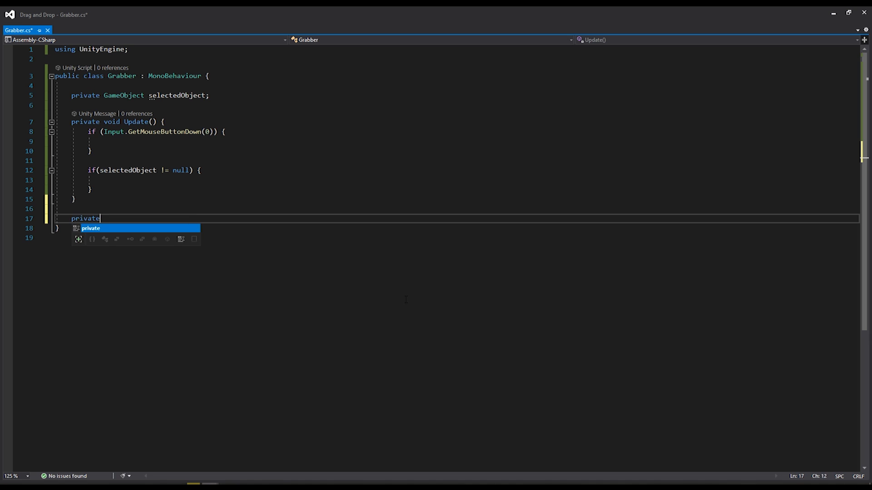
text(RaycastHit C)
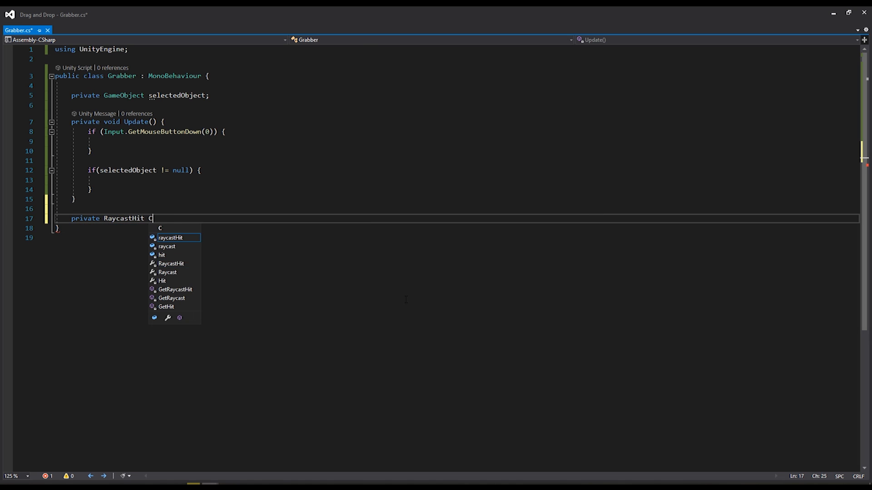
text(astRay() {)
text(Vector3 screenMouseP)
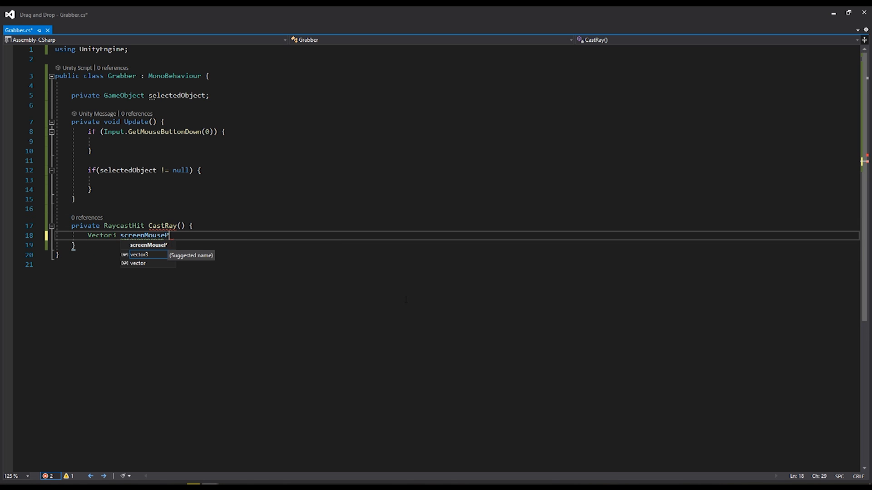
Build screenMousePosFar as new Vector3(Input.mousePosition.x, .y, Camera.main.farClipPlane), and the near equivalent.
text(osFar = new)
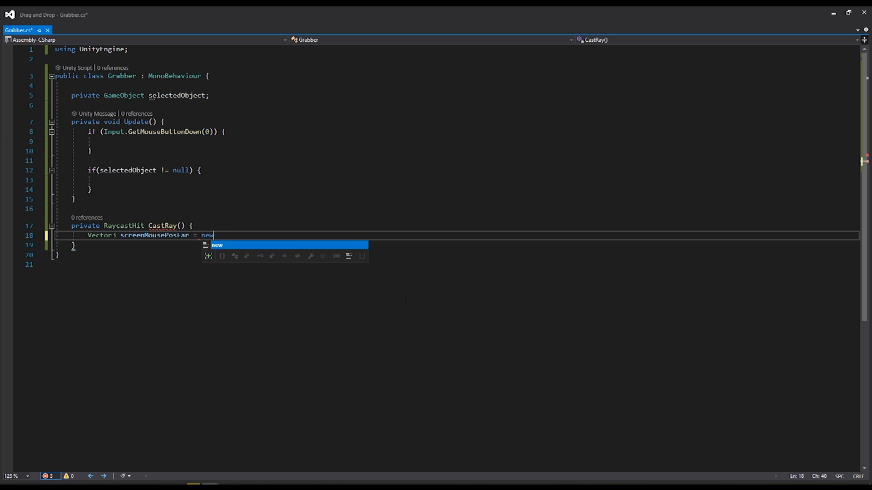
text(Vector3()
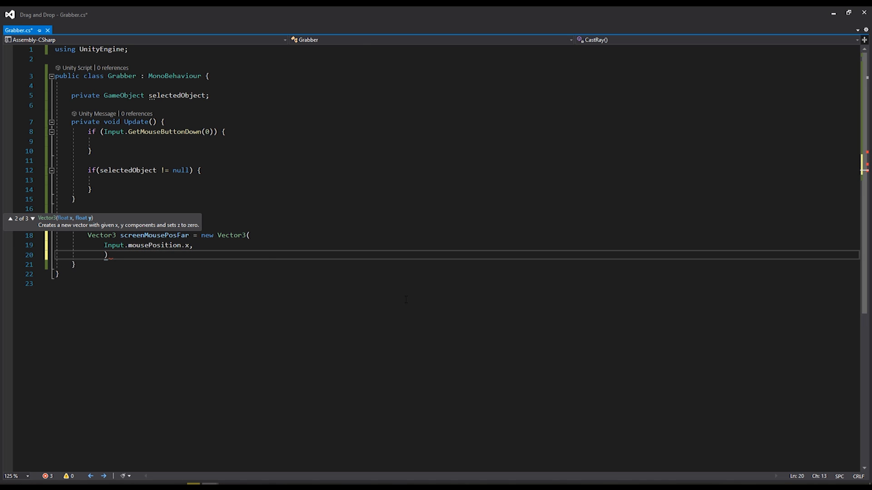
text(Input.mousePosition.y,)
text(Camera.main))
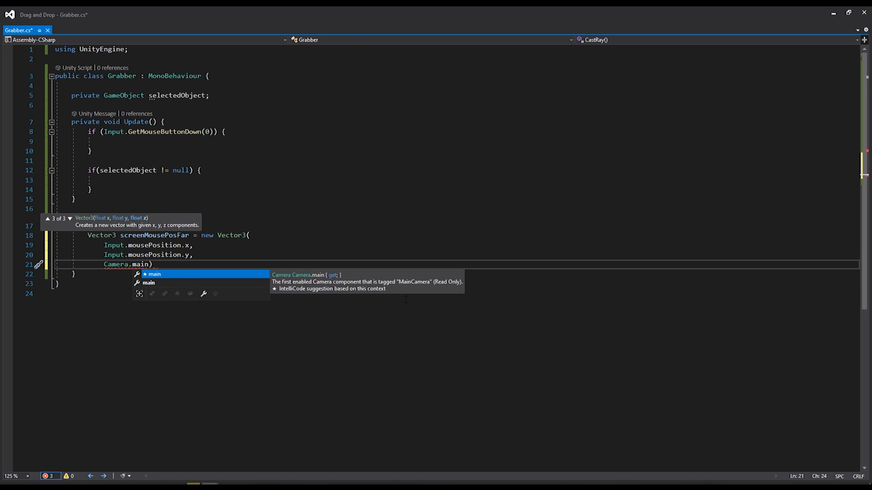
text(.farClipPlane)
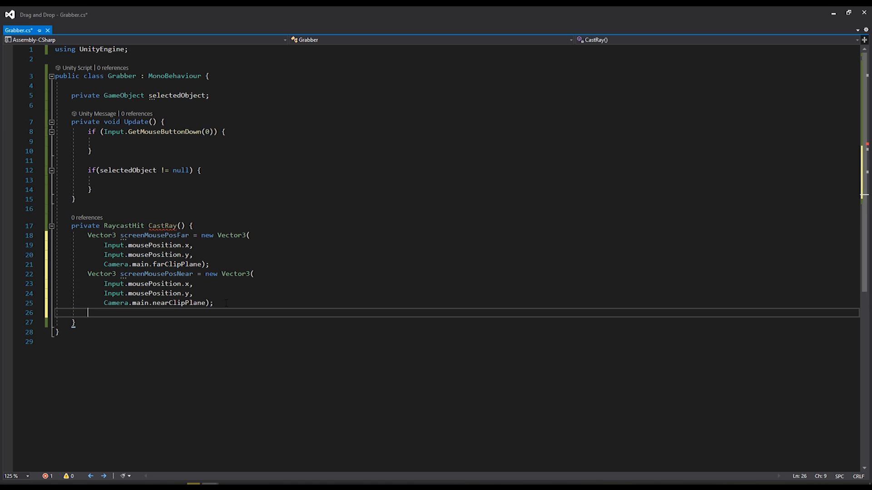
Convert both screen positions with Camera.main.ScreenToWorldPoint and declare RaycastHit hit.
text(Vector3 wordlMousePosFar =)
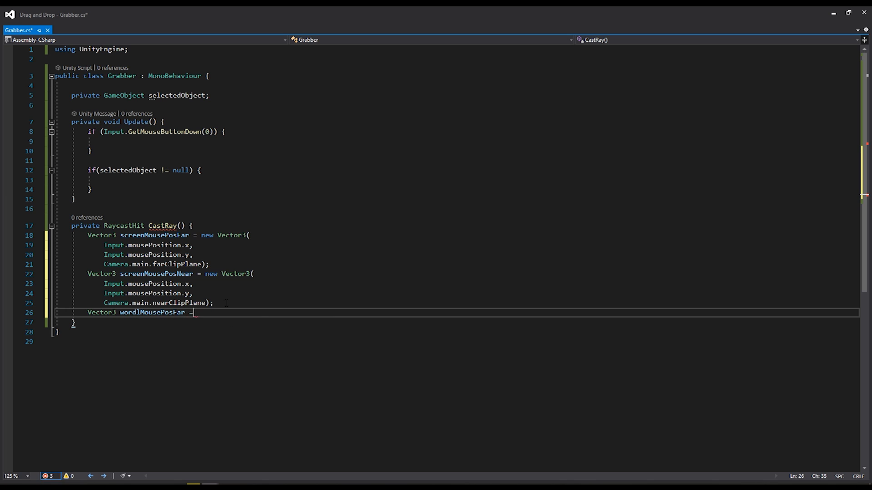
text(Camera)
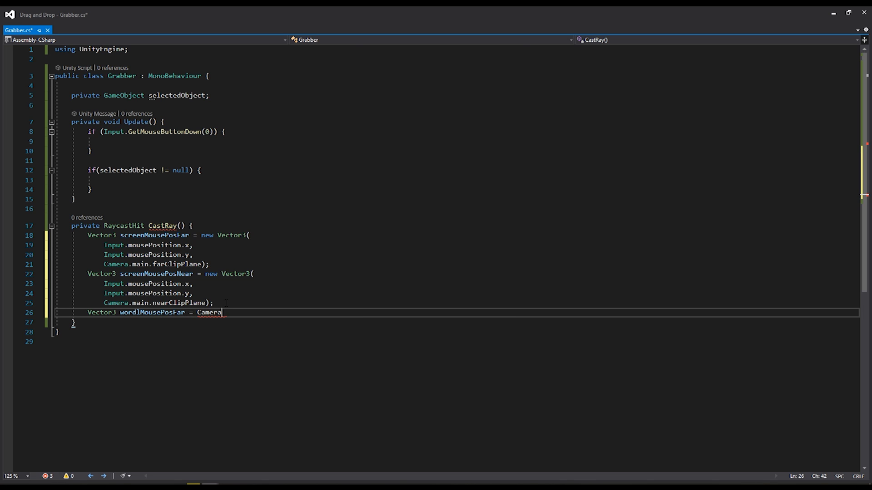
text(.main.)
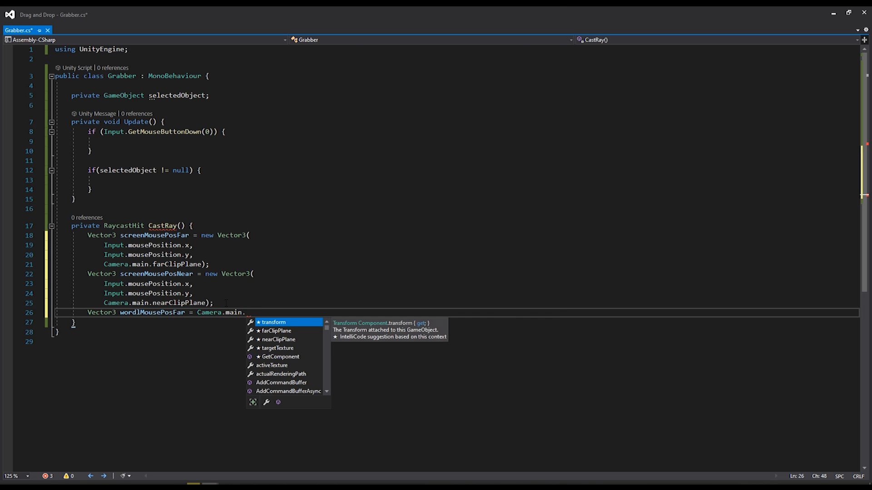
text(ScreenToWorldPoint)
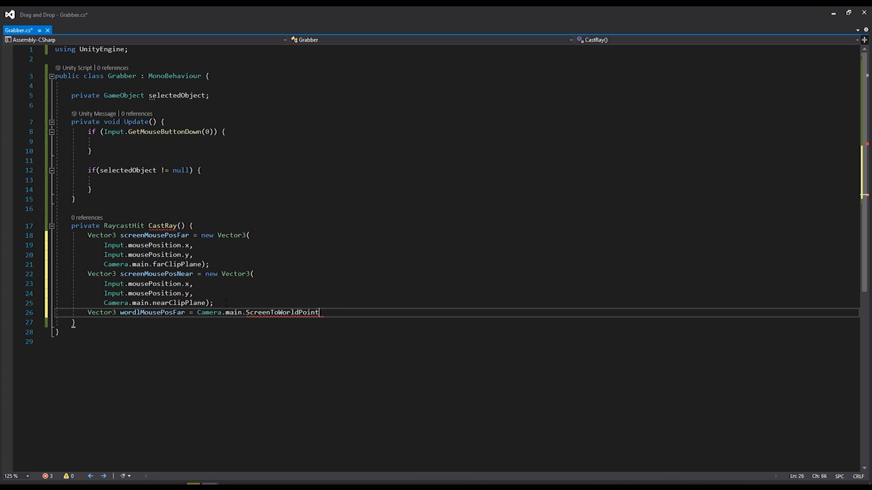
text((screenMousePosFar);)
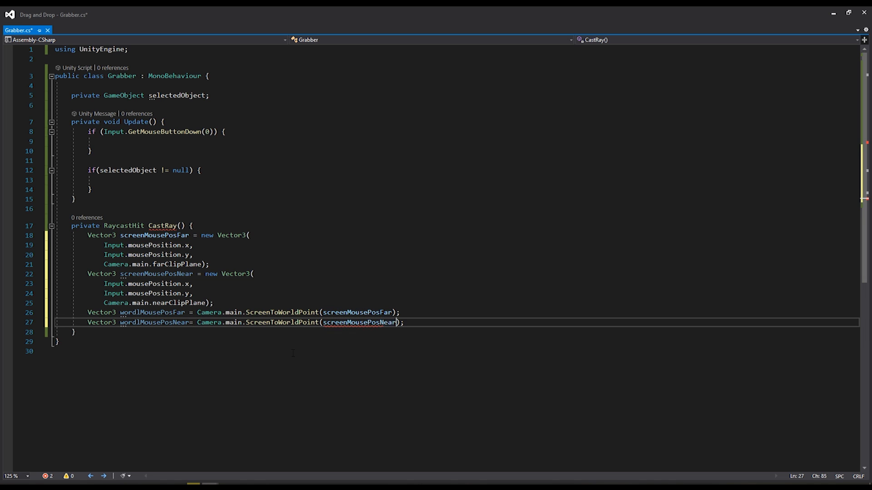
text(RaycastHit hit;)
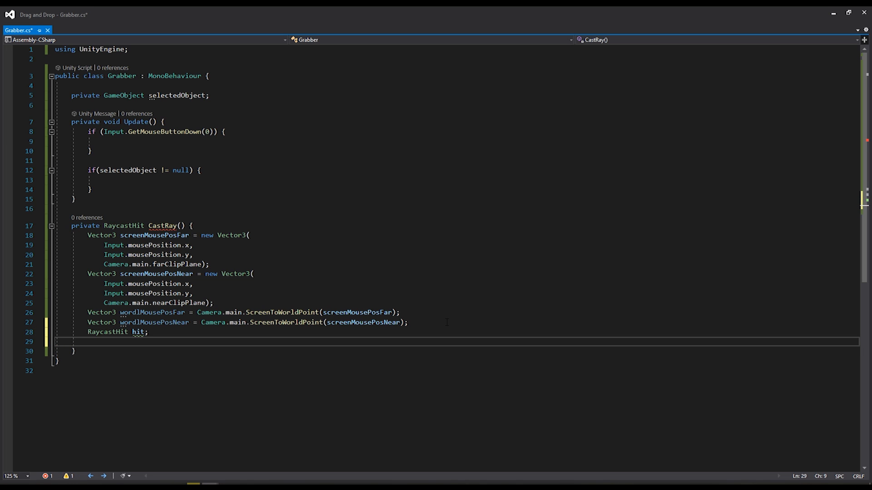
Call Physics.Raycast from worldMousePosNear toward worldMousePosFar, outputting hit.
text(P)
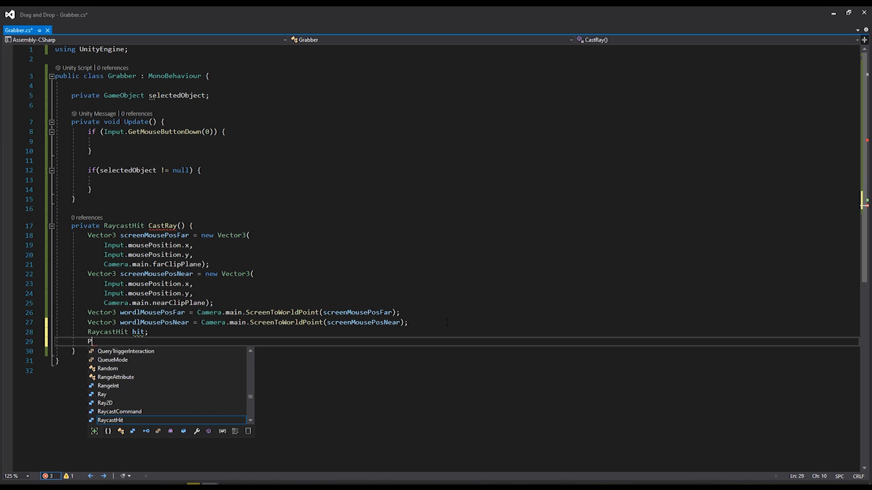
text(hysics.Raycast)
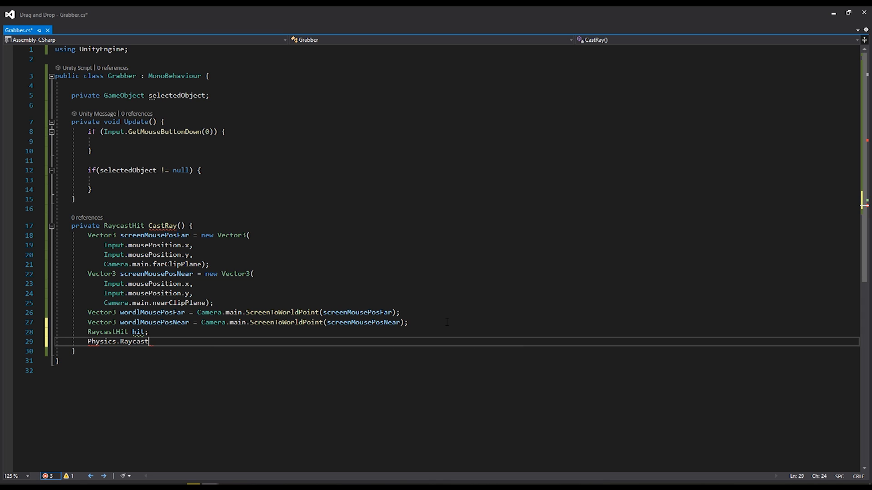
text(()
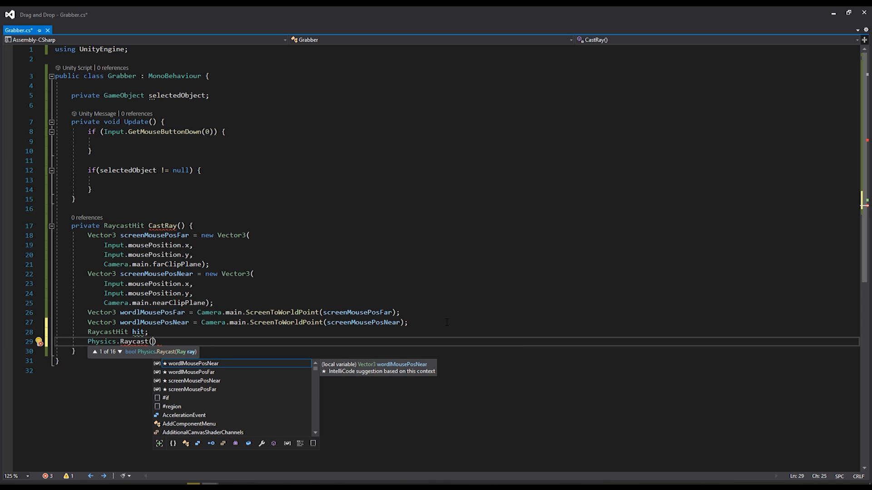
text(wor)
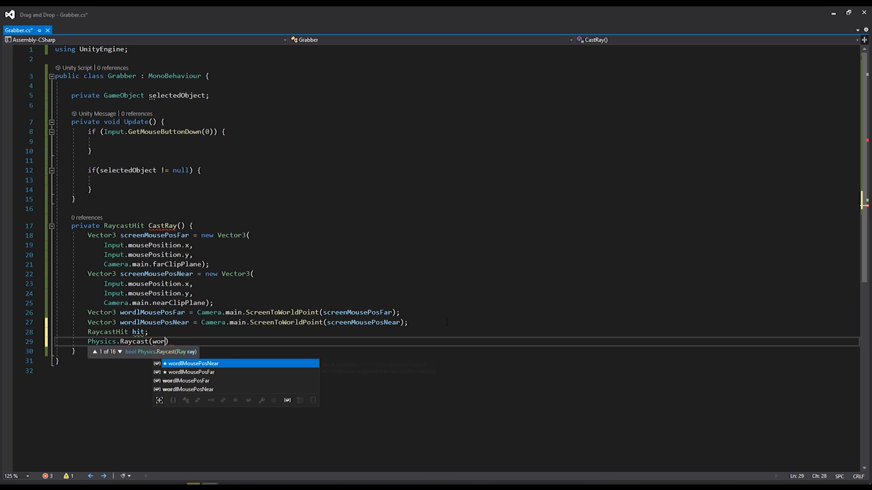
text(ldMOuse)
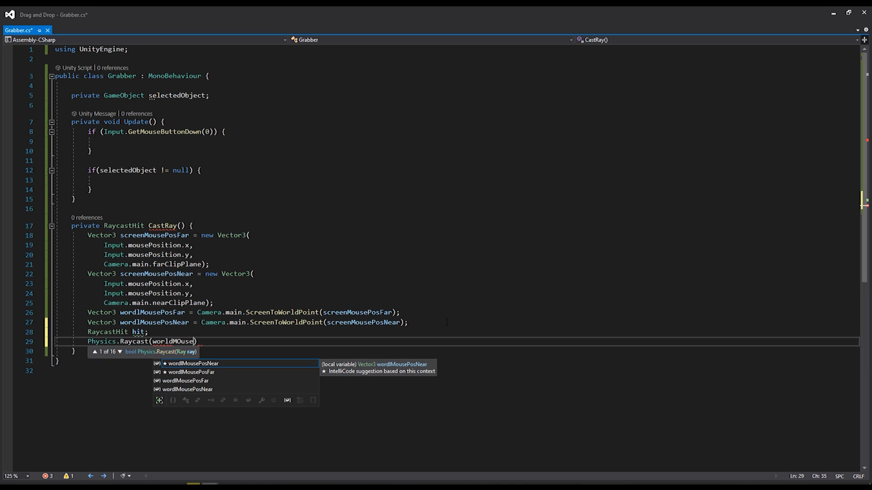
text(wordlMousePosNear,)
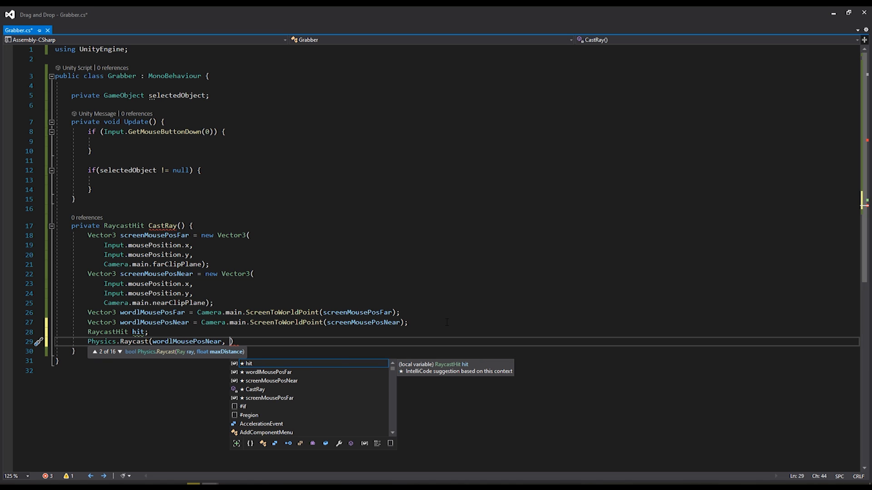
text(worldMousePosFar -)
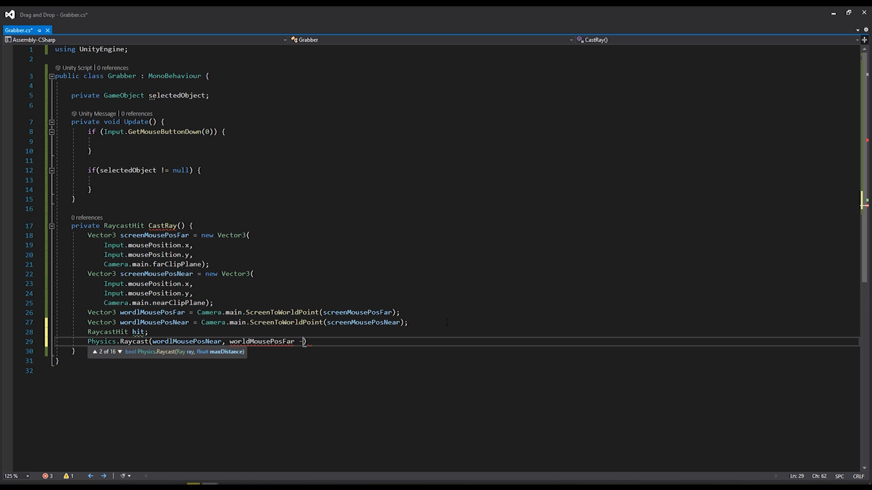
text(worldMousePosNear)
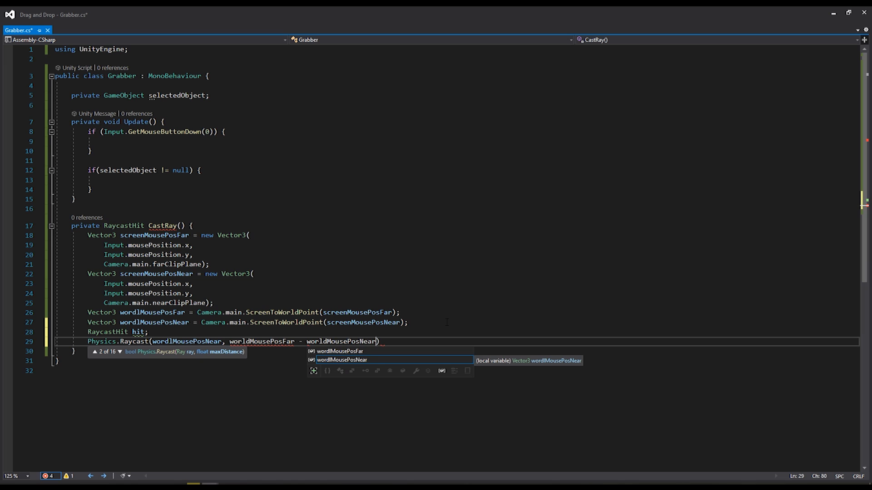
text(, o)
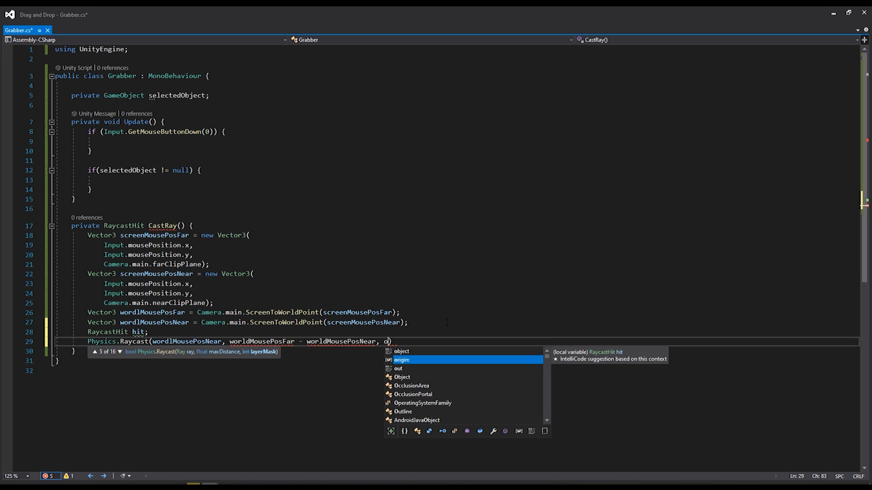
text(ut hit))
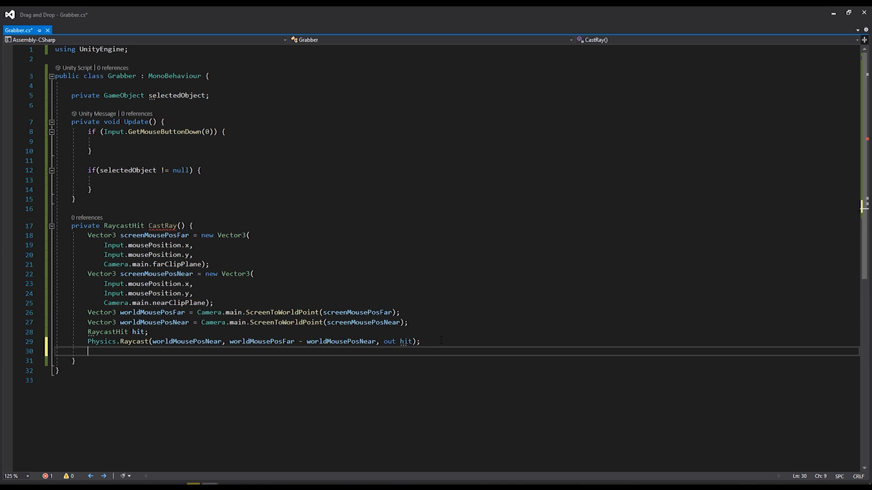
Return hit from CastRay and save Grabber.cs.
text(return h)
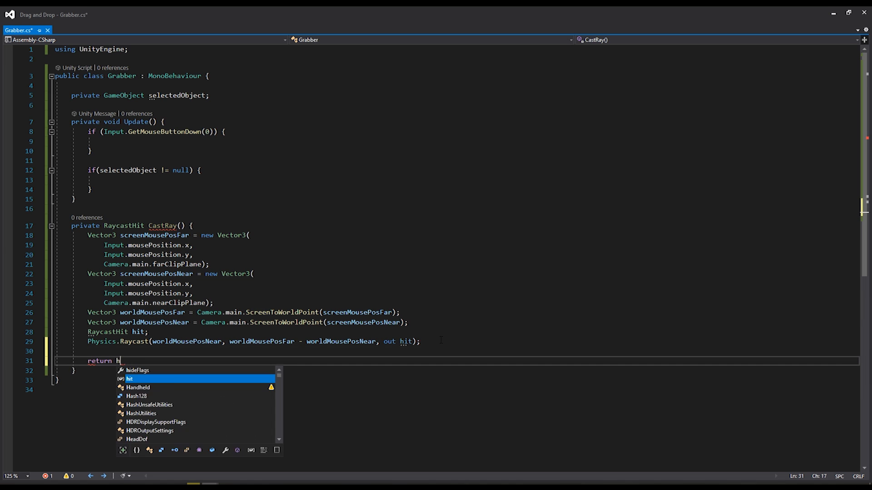
text(it;)
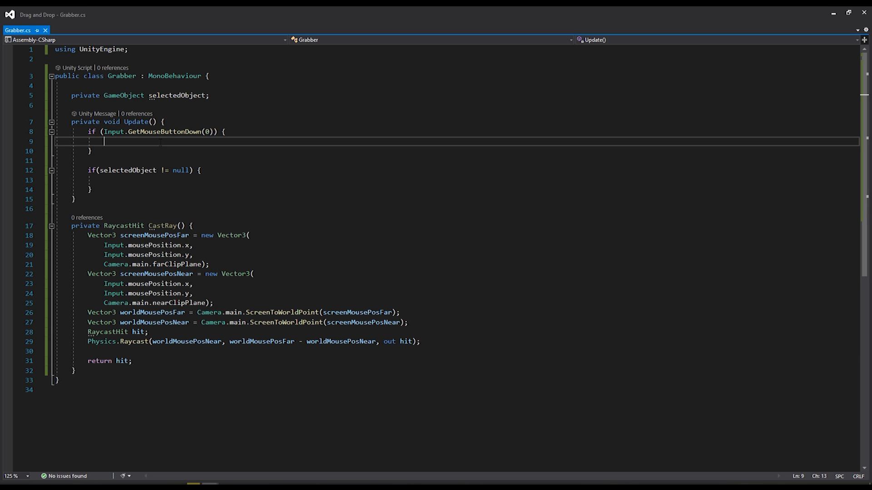
Add if(selectedObject == null) { } else { } inside the mouse-down block.
text(if()
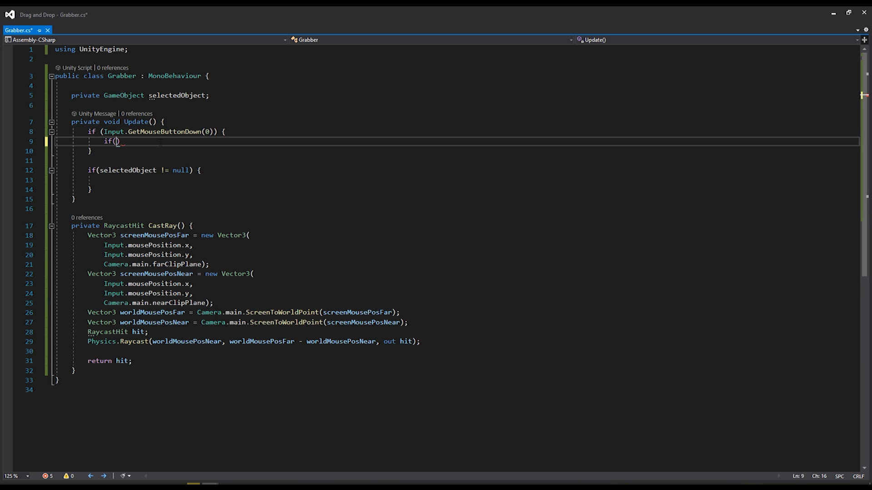
text(selectedObject)
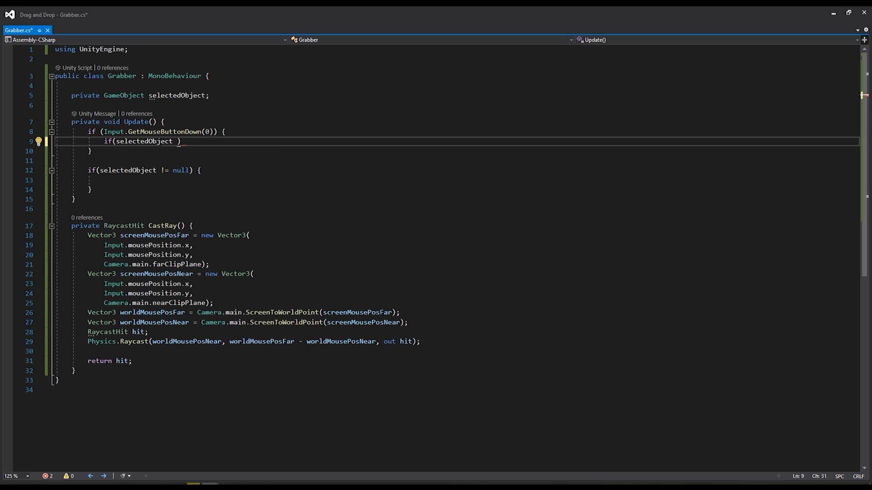
text(== null)
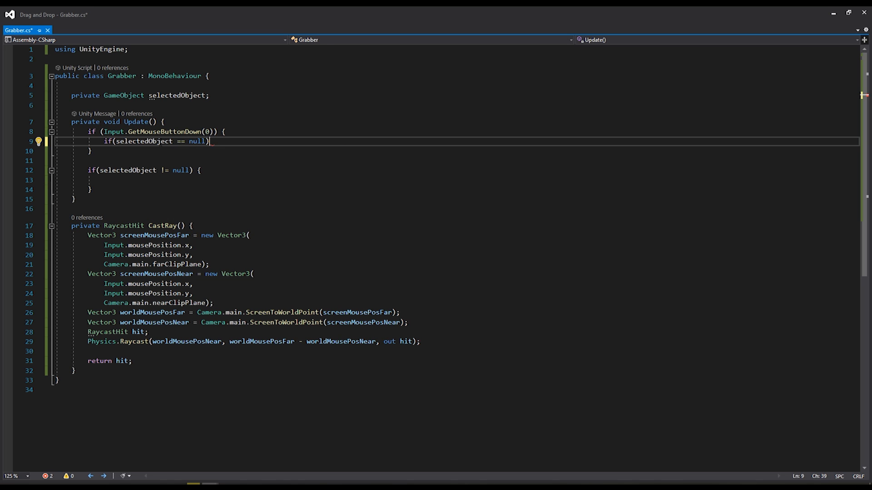
text({)
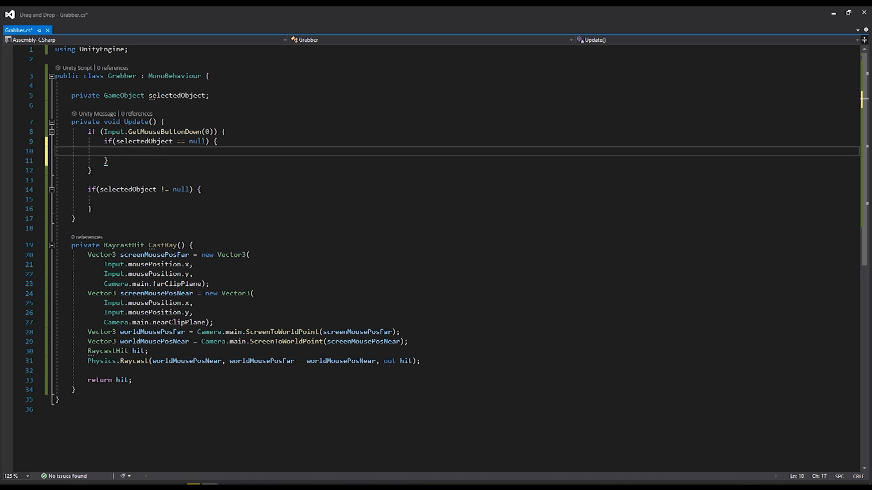
text(else)
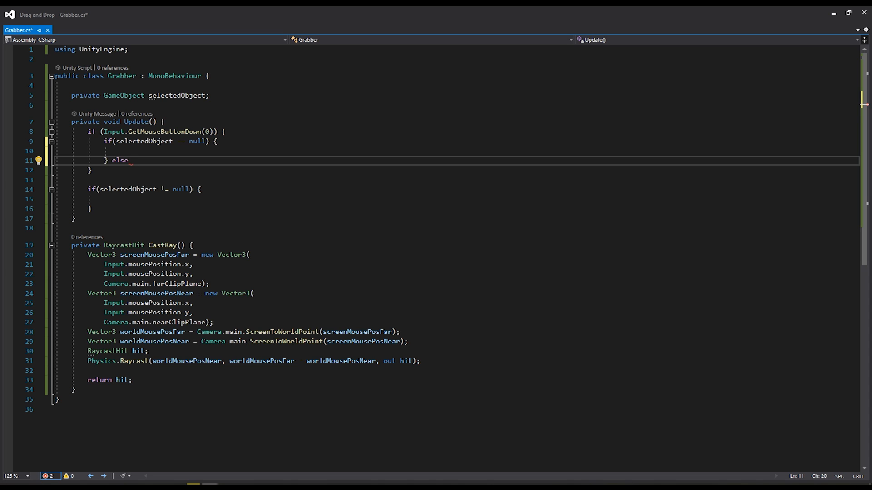
text({)
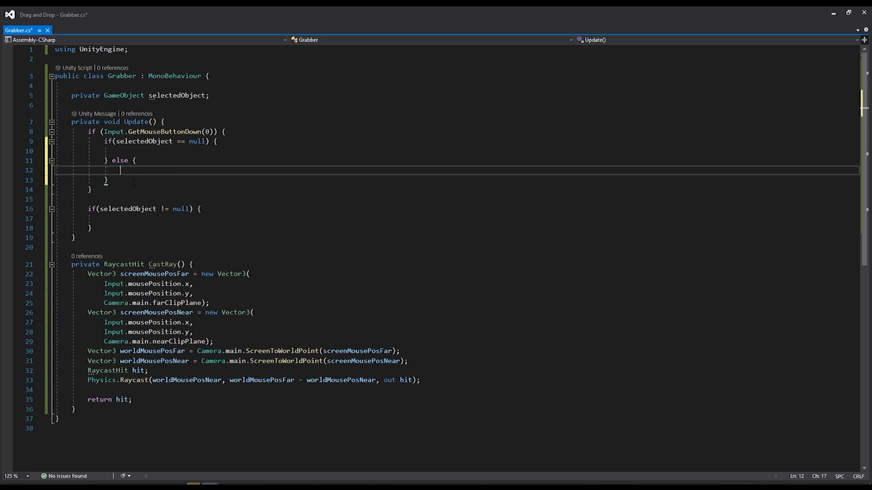
Store RaycastHit hit = CastRay() in the nothing-selected branch and start an if.
key(Enter)
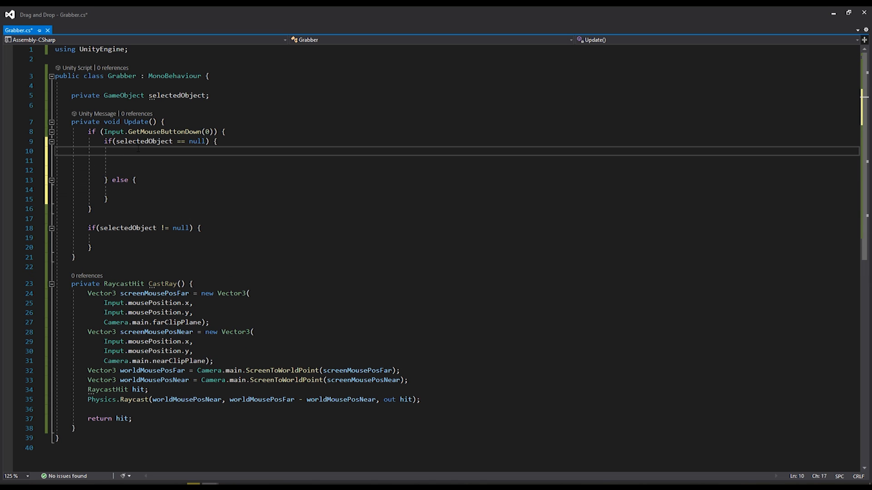
text(Ra)
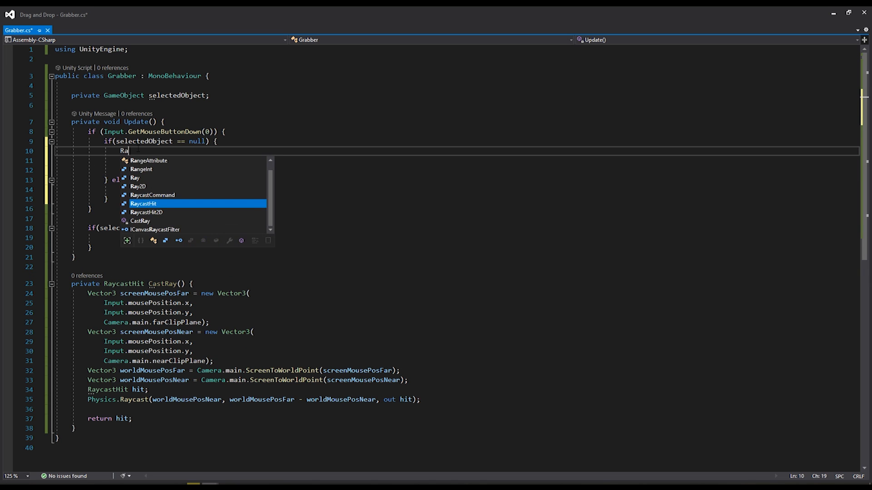
text(ycastHit)
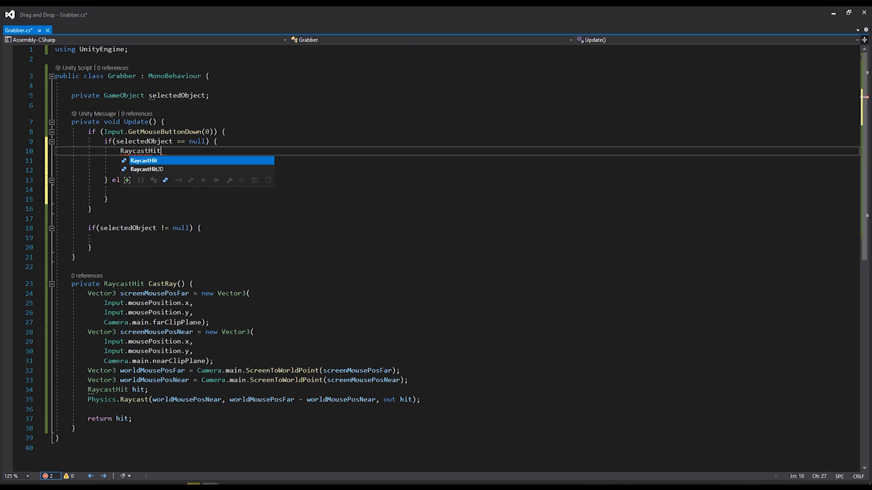
text(hit)
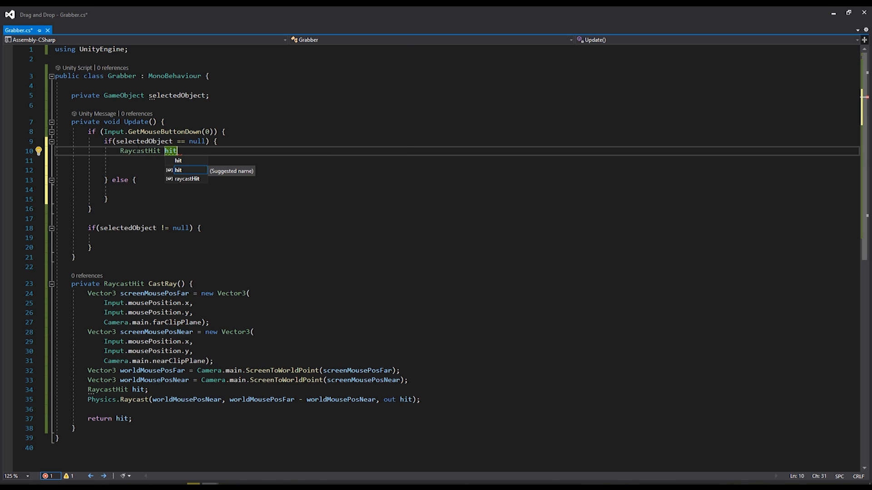
text(= CastRay();)
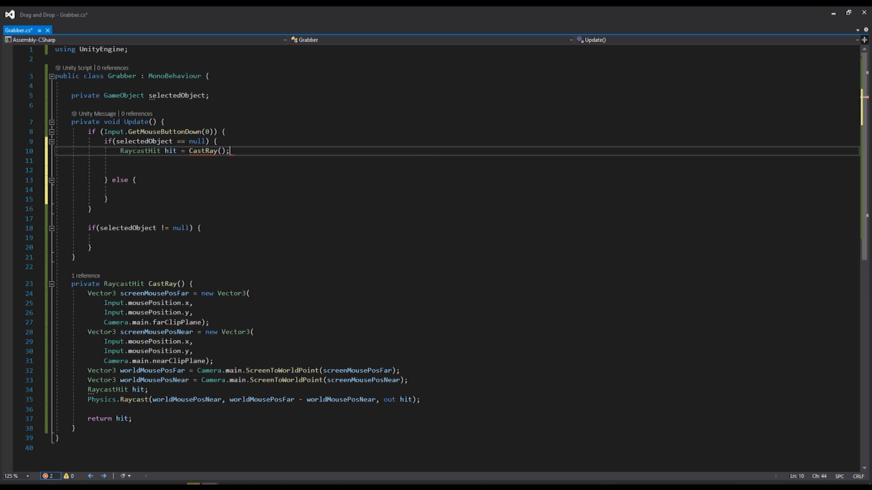
text(if()
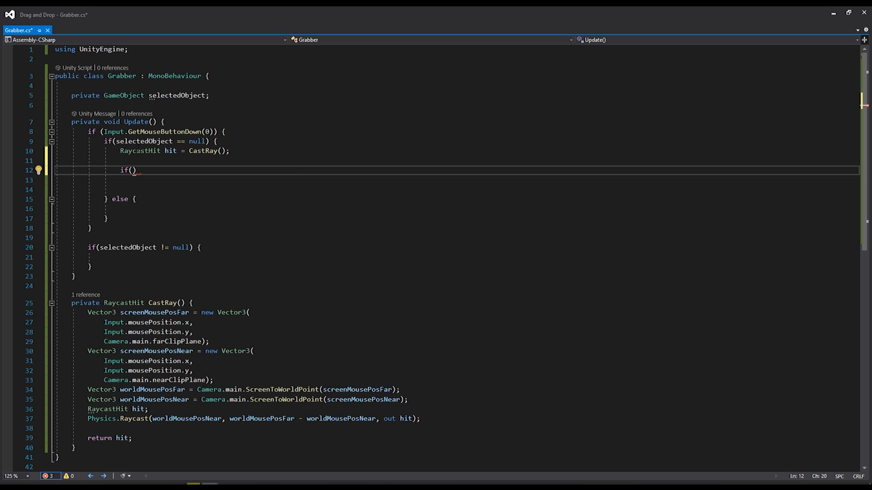
Check if(hit.collider != null) after the CastRay call.
text(hit)
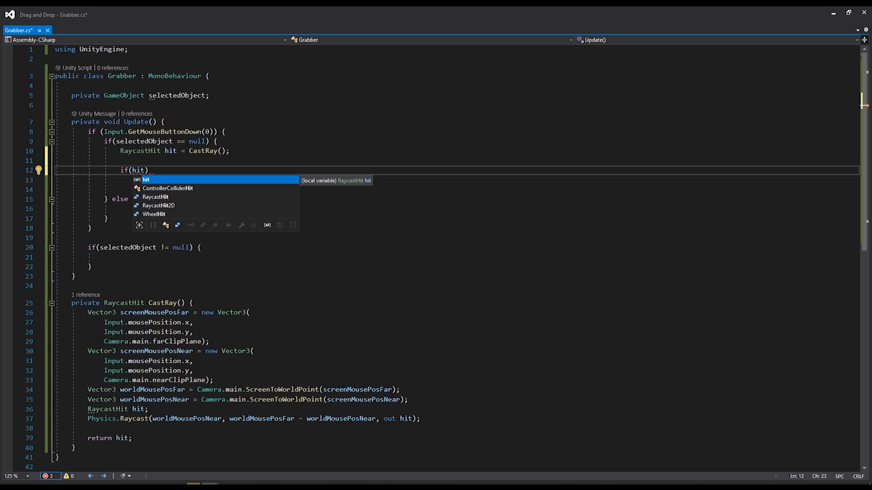
text(.collider !=)
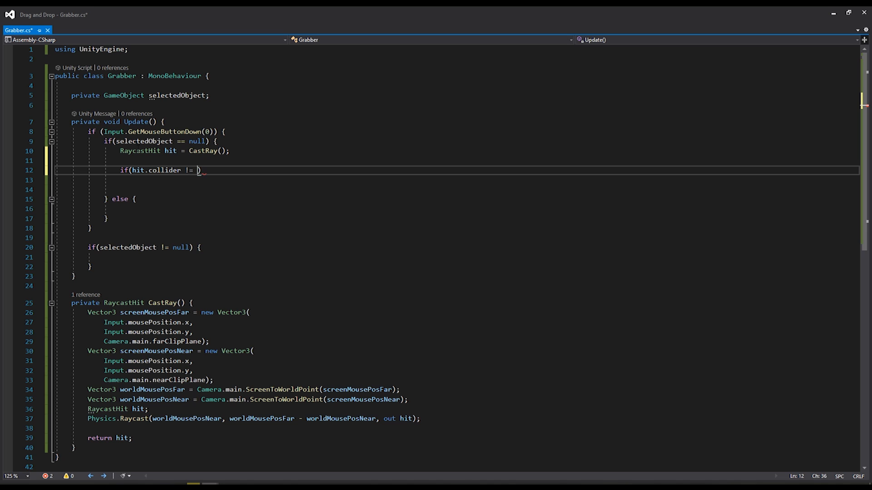
text(null))
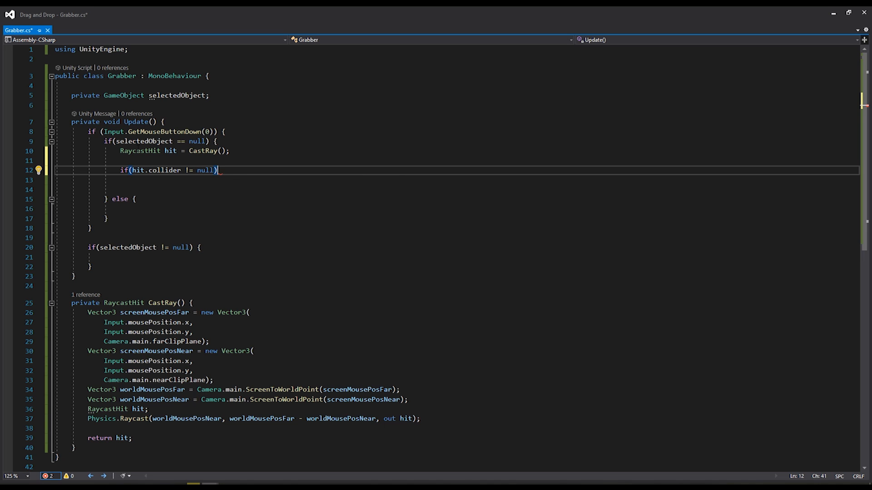
text({)
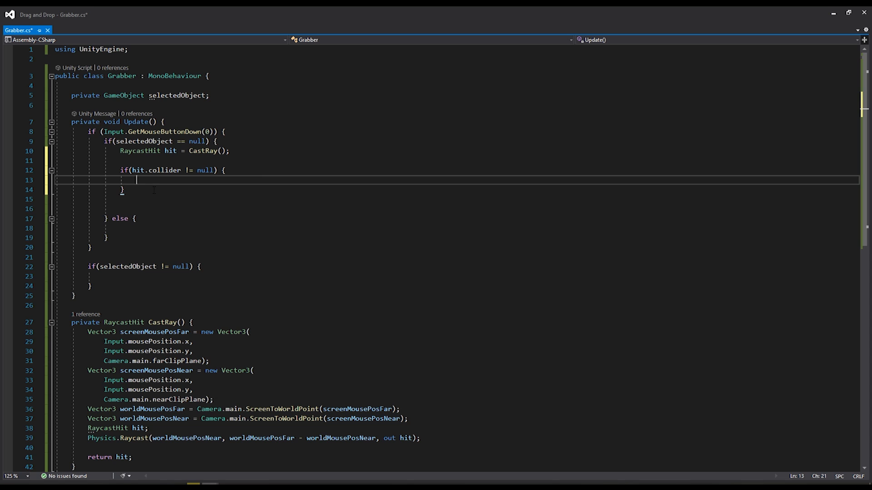
Return early inside it unless hit.collider.CompareTag("drag") is true, and save Grabber.cs.
text(if())
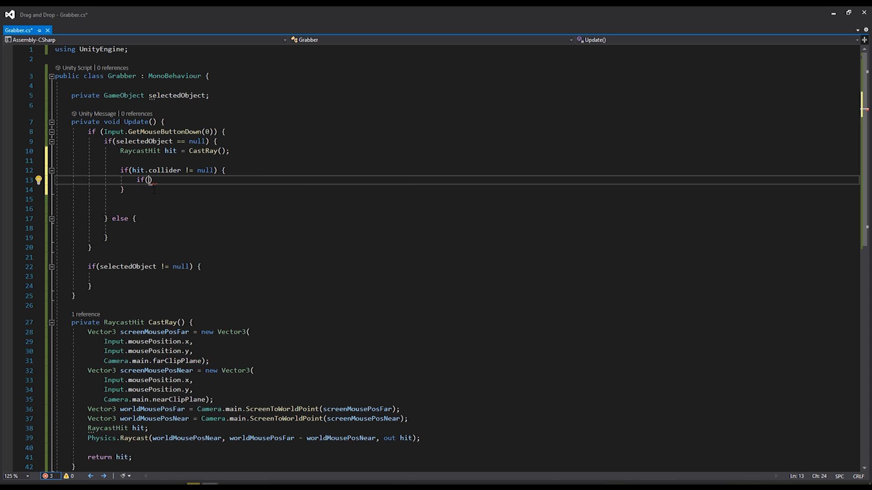
text(!hit)
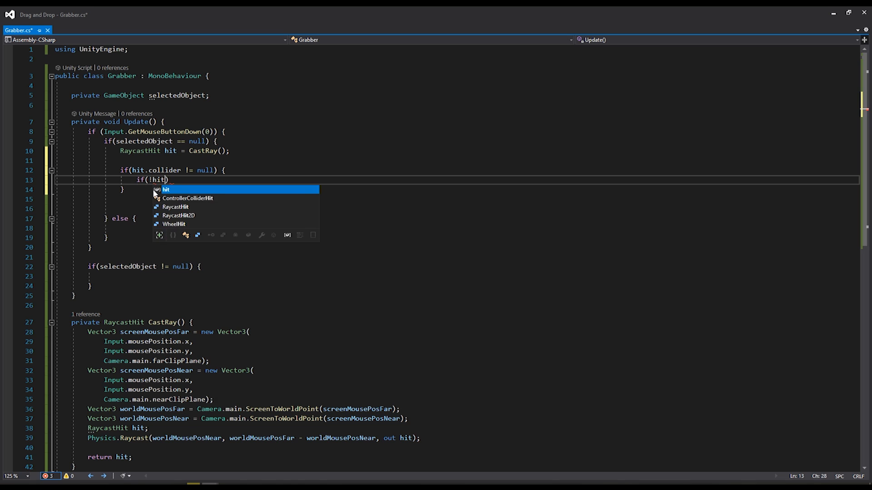
text(.coll)
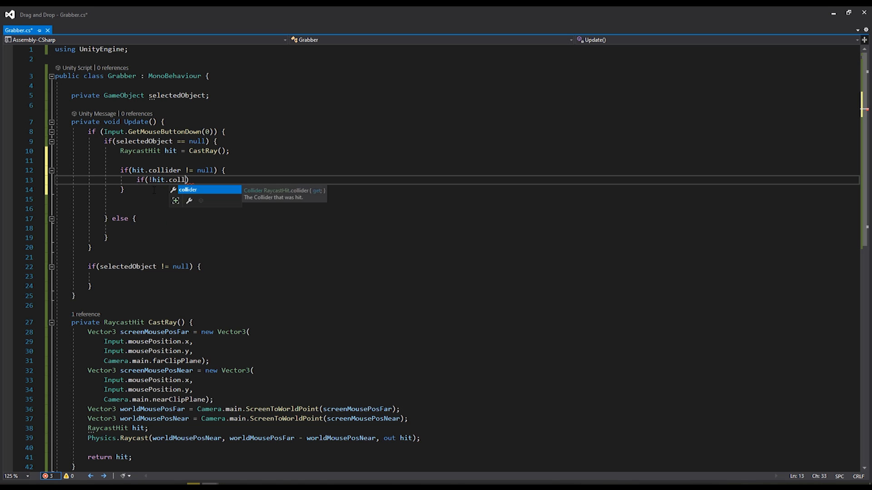
text(.CompareTag("d)
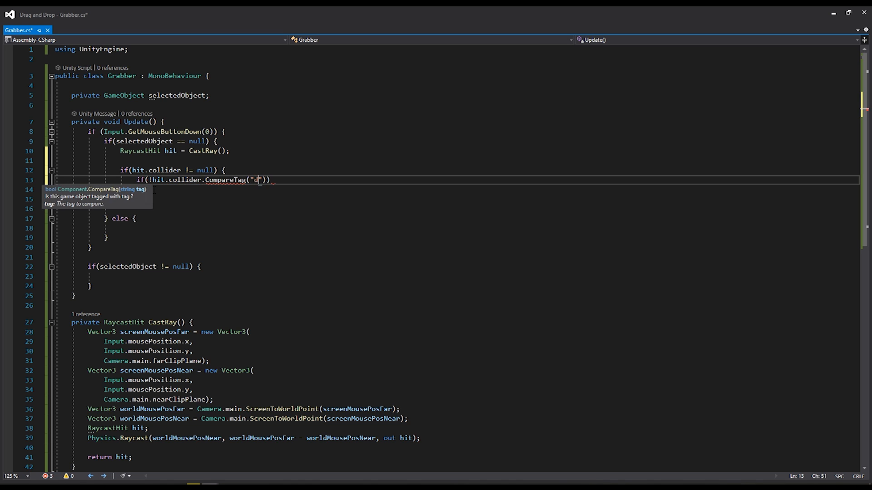
text(rag)
text(return;)
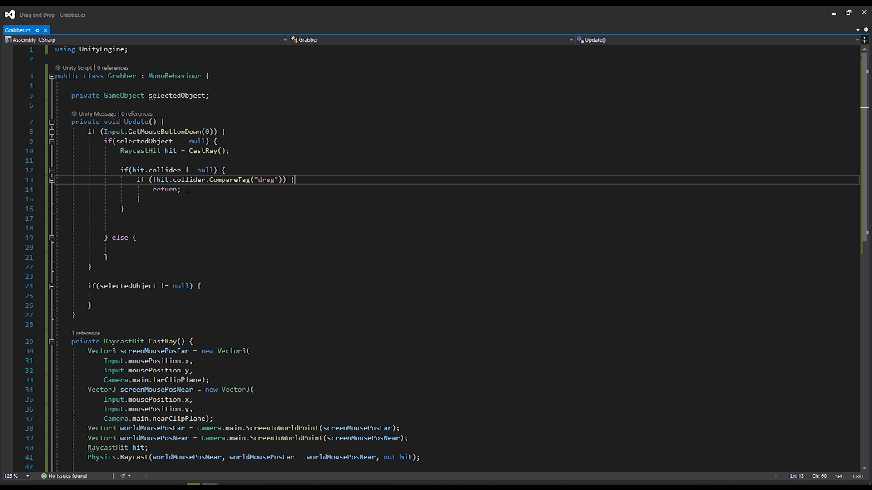
Replace the early return with selectedObject = hit.collider.gameObject.
double_click(165, 189)
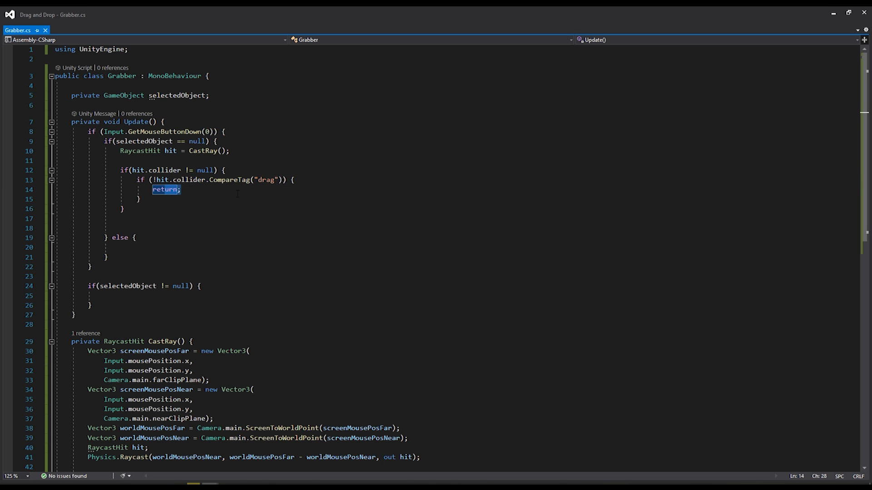
text(s)
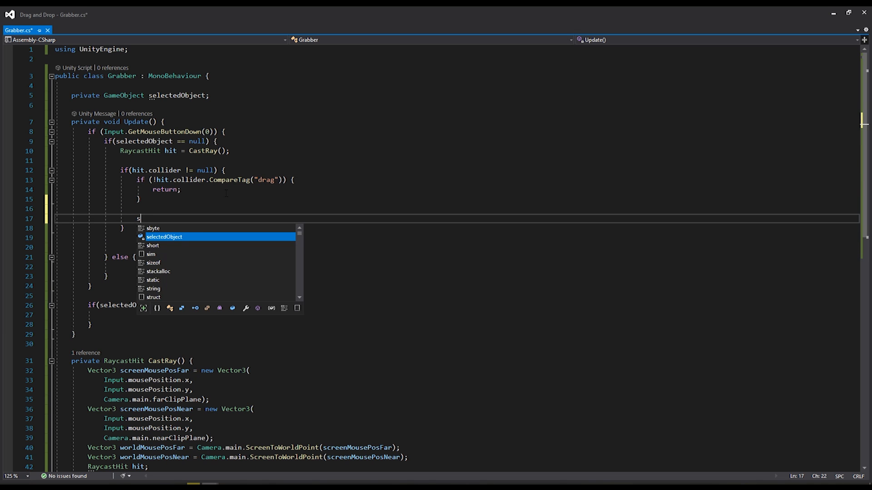
text(selectedObject)
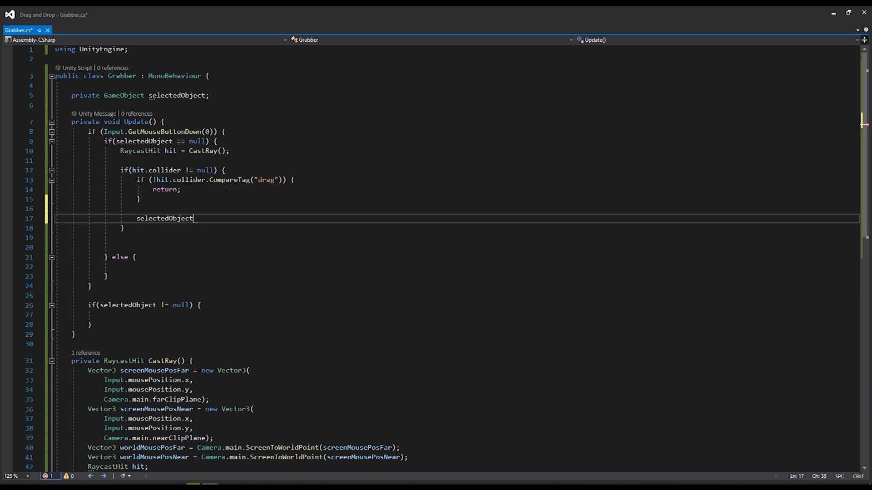
text(= hit.)
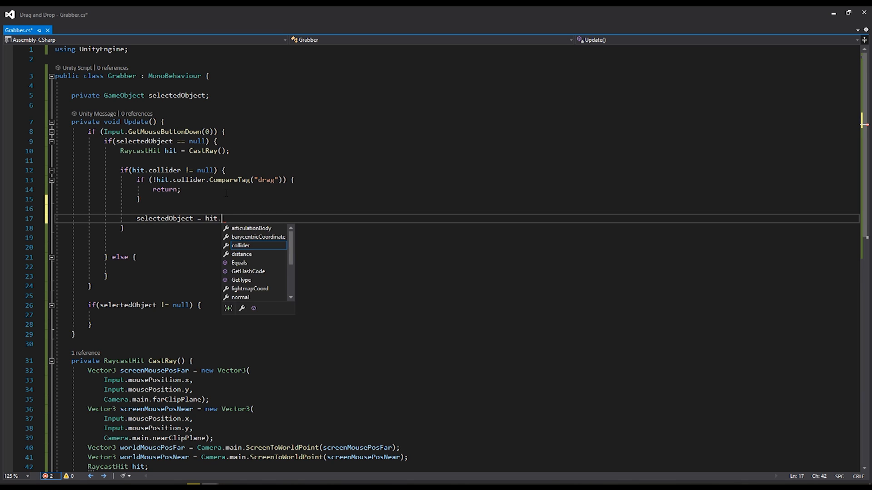
text(collider.gameObject;)
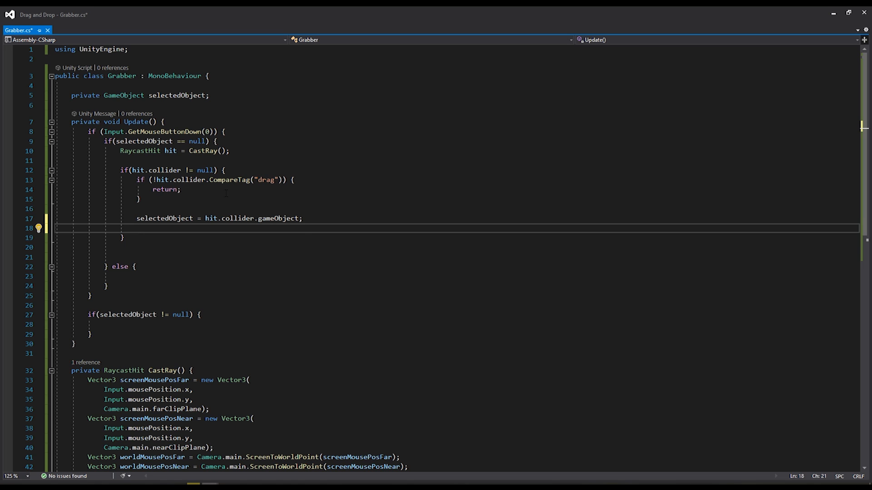
Hide the cursor with Cursor.visible = false once a piece is picked up.
text(Curso)
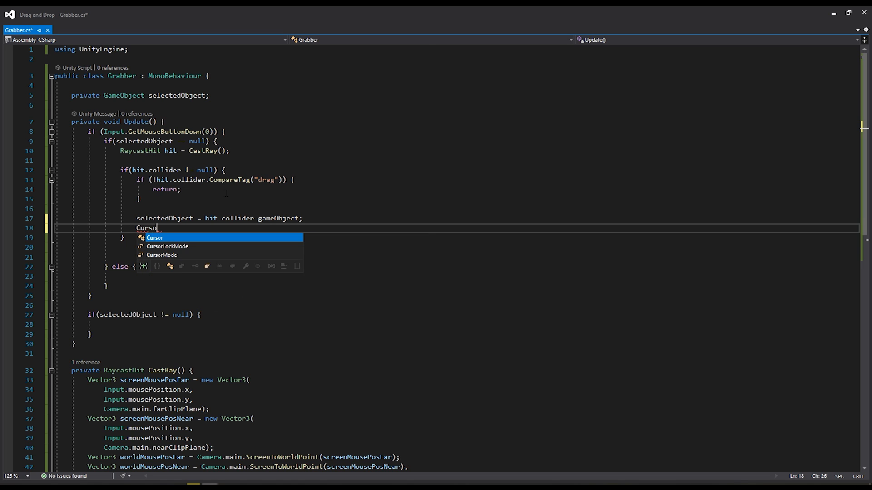
text(.visible)
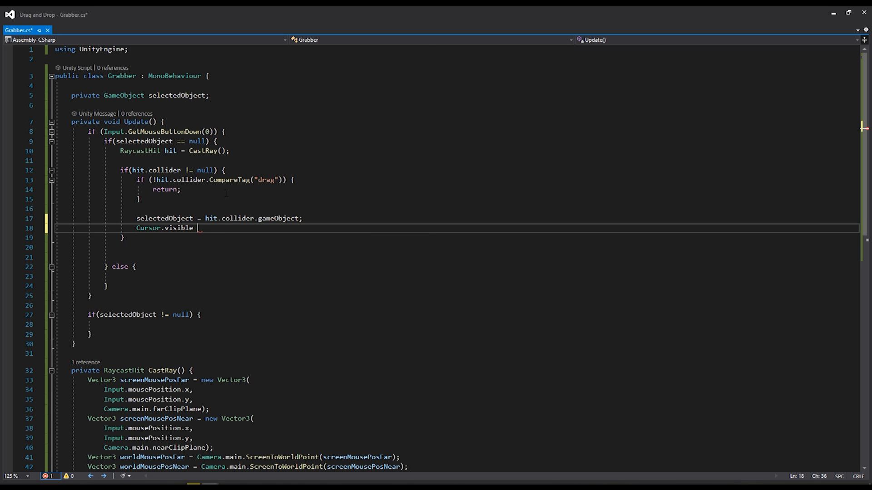
text(= fl)
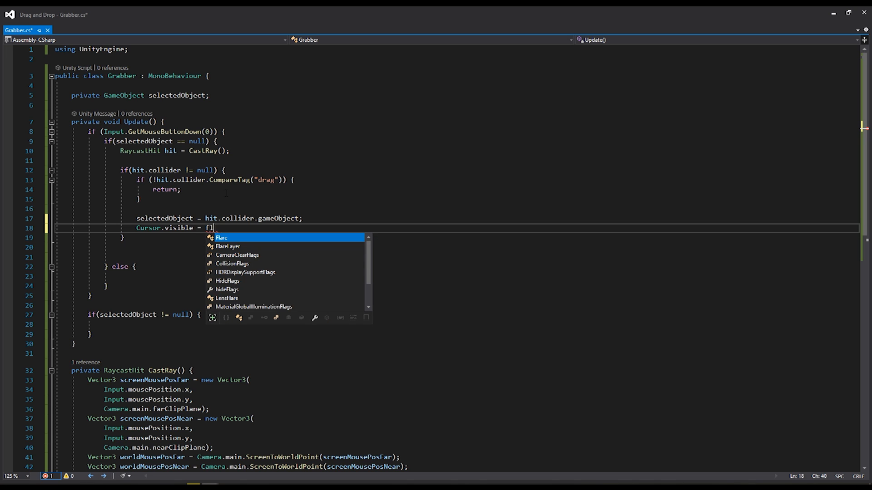
text(alse;)
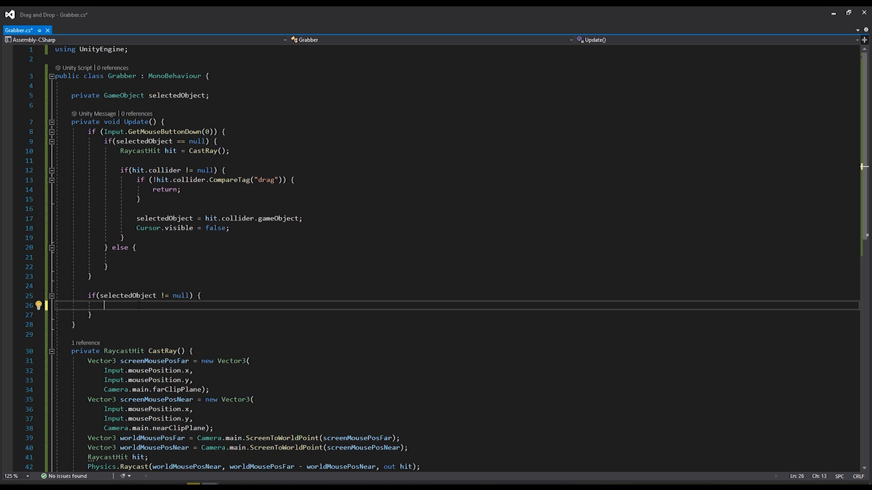
Declare Vector3 position from mousePosition.x, mousePosition.y and WorldToScreenPoint(selectedObject).z.
text(Vector3)
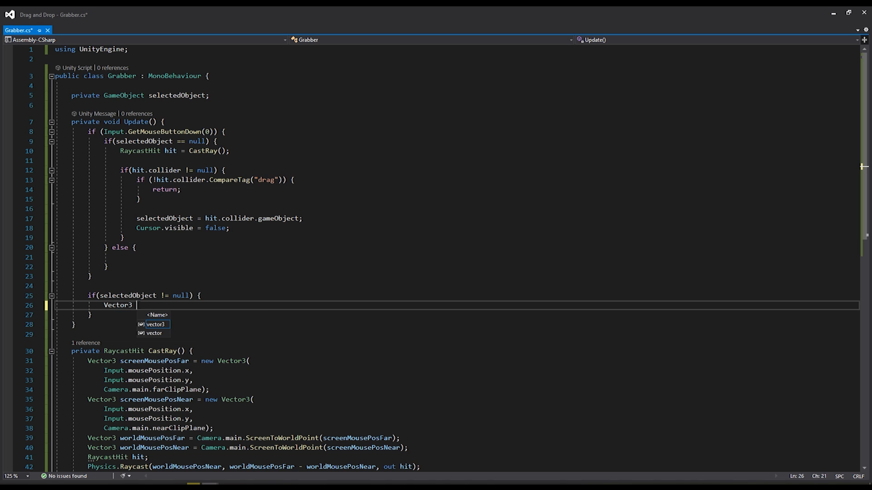
text(position)
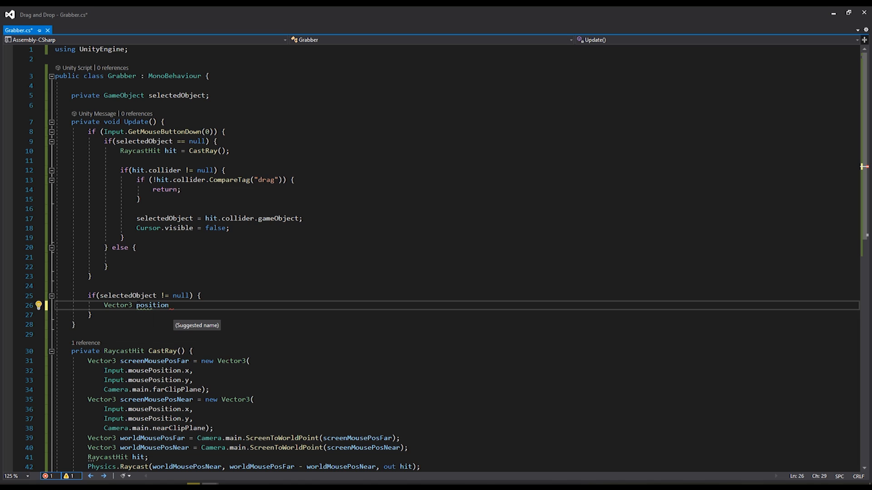
text(= new Vector3()
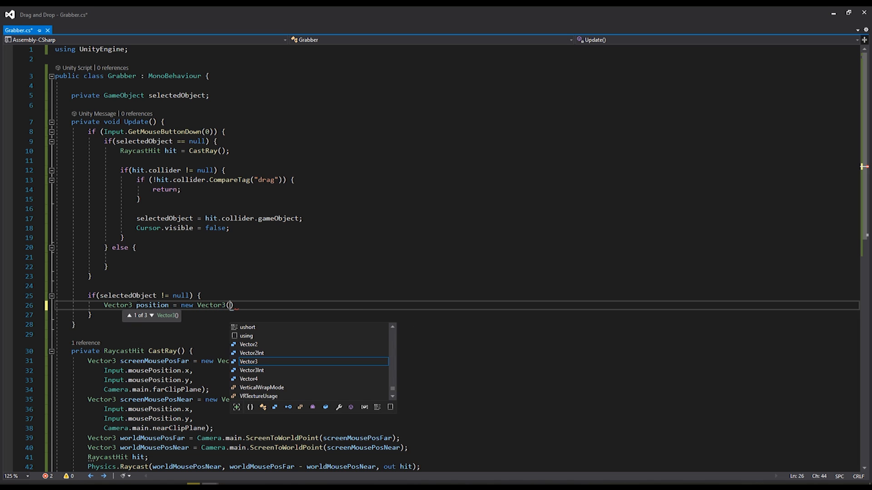
text(Input)
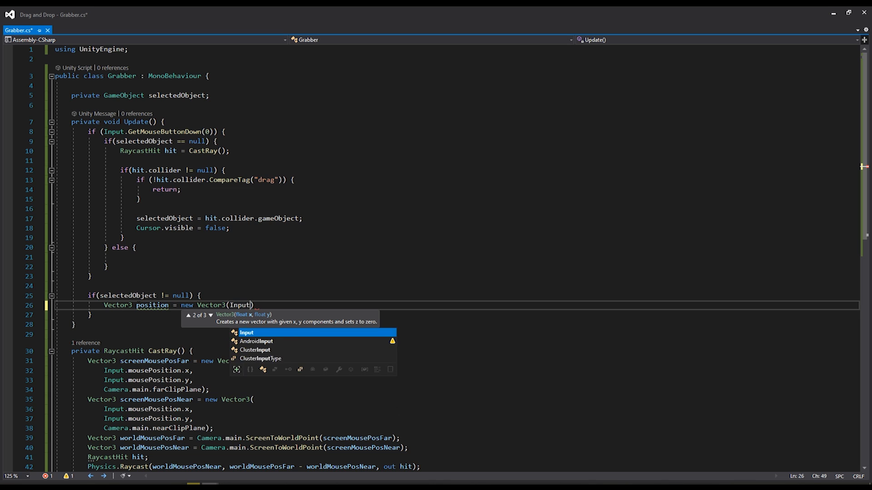
text(.MousePosition.x)
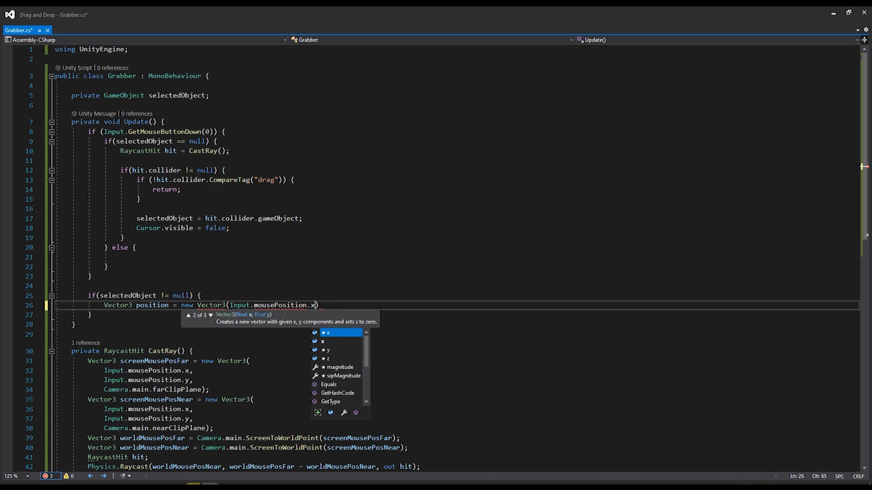
text(,)
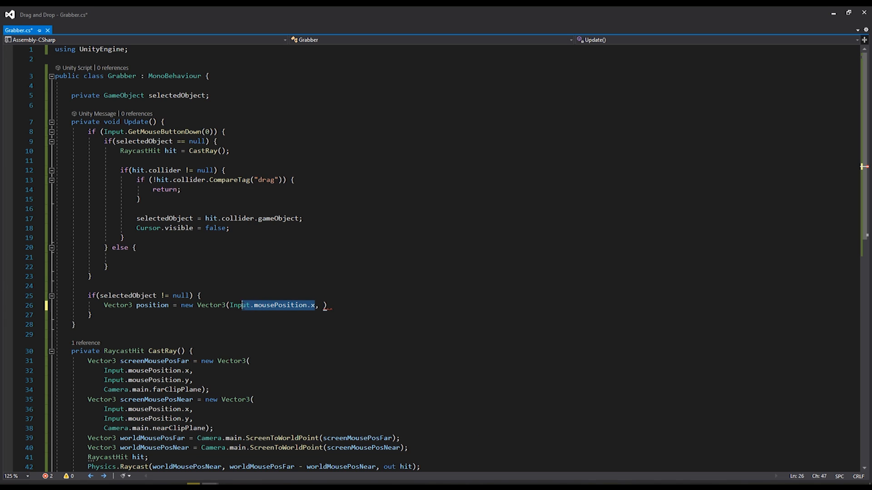
text(Input.mousePosition.x)
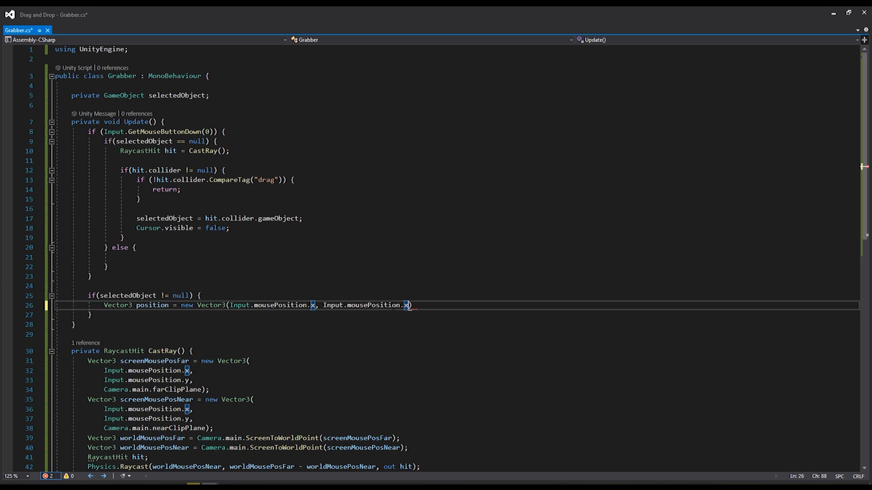
text(y)
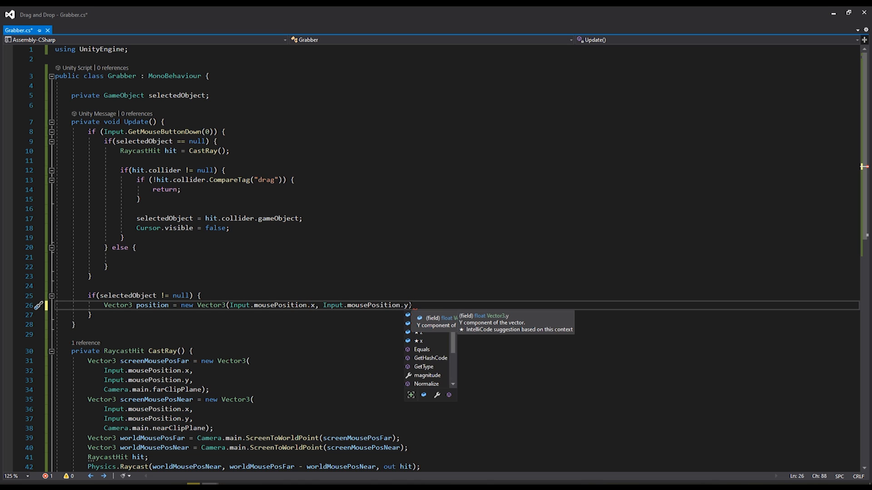
text(,)
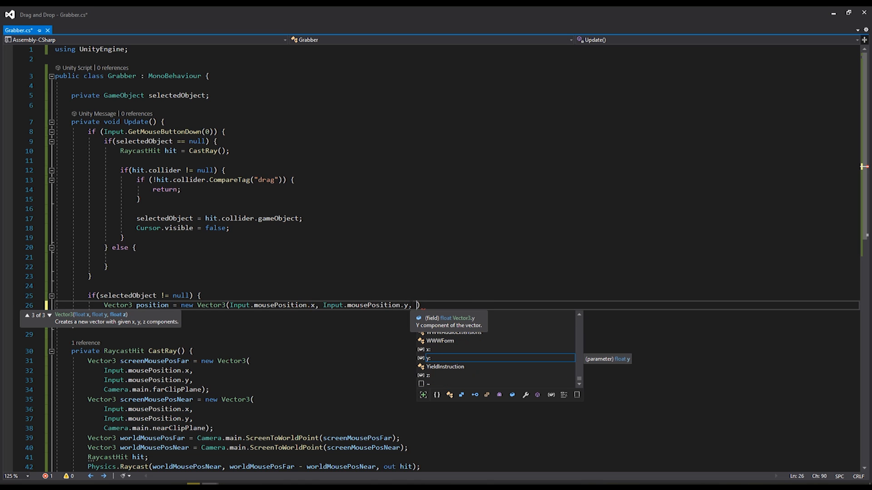
text(Camera.main.)
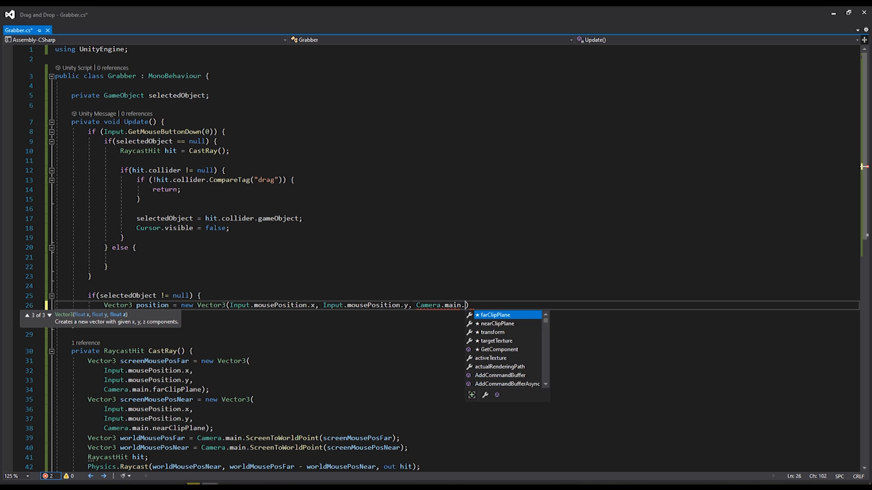
text(WorldToScreenPoint)
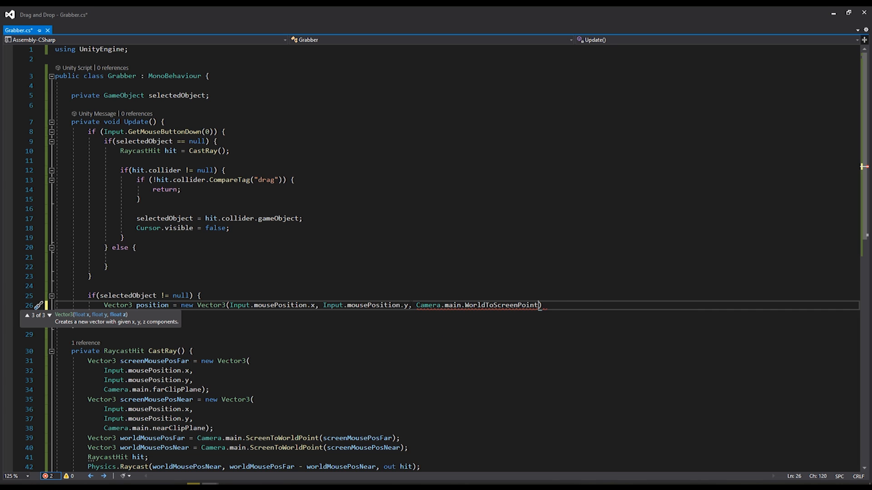
text(selectedObject)
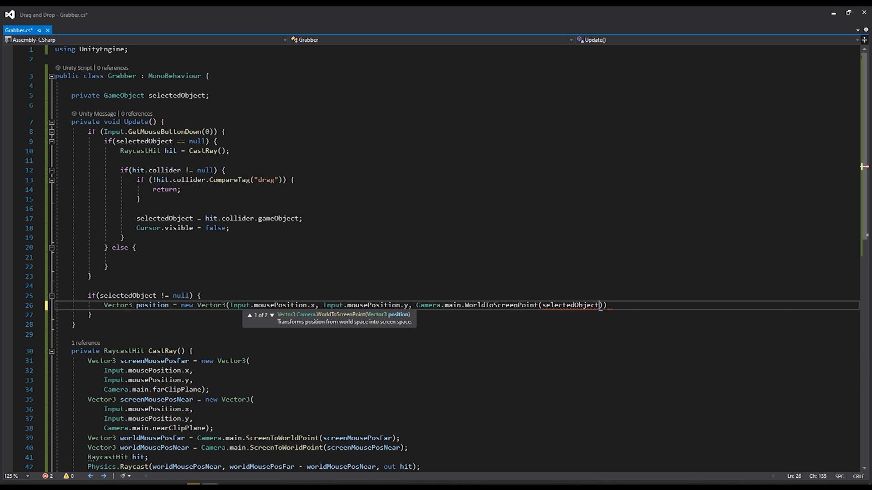
text(.transform.position)
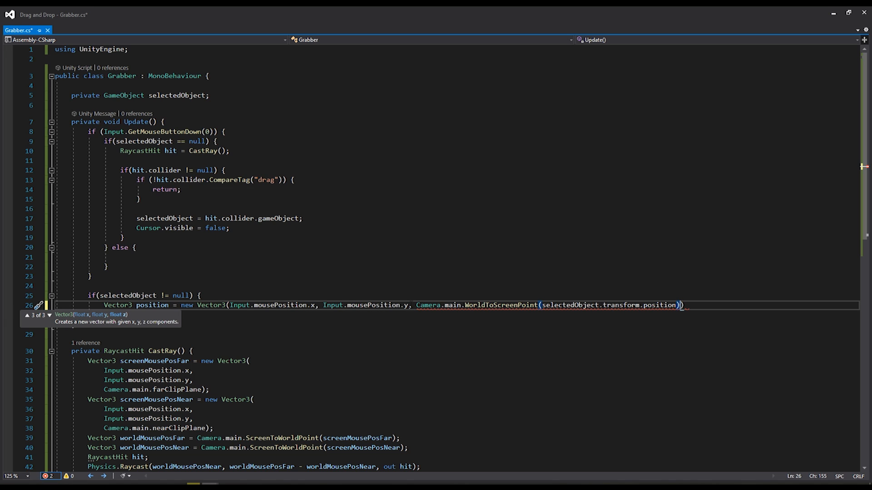
text(.z)
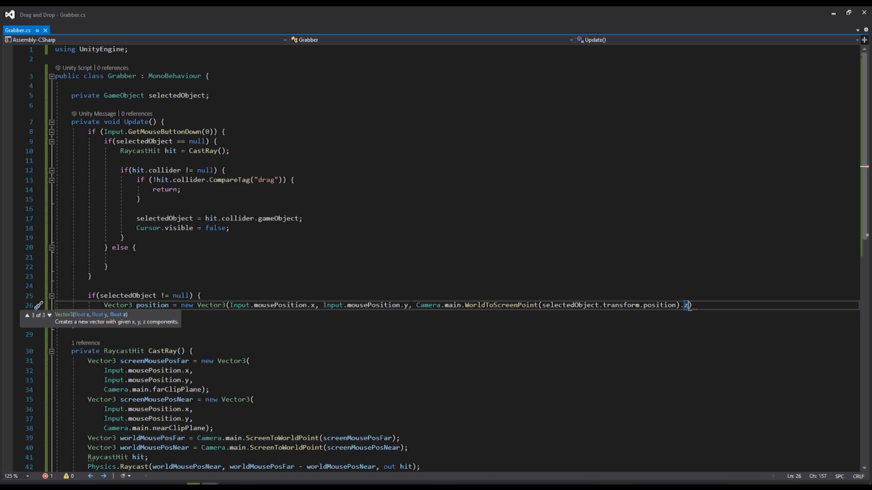
Compute Vector3 worldPosition with Camera.main.ScreenToWorldPoint(position).
text(Vector3)
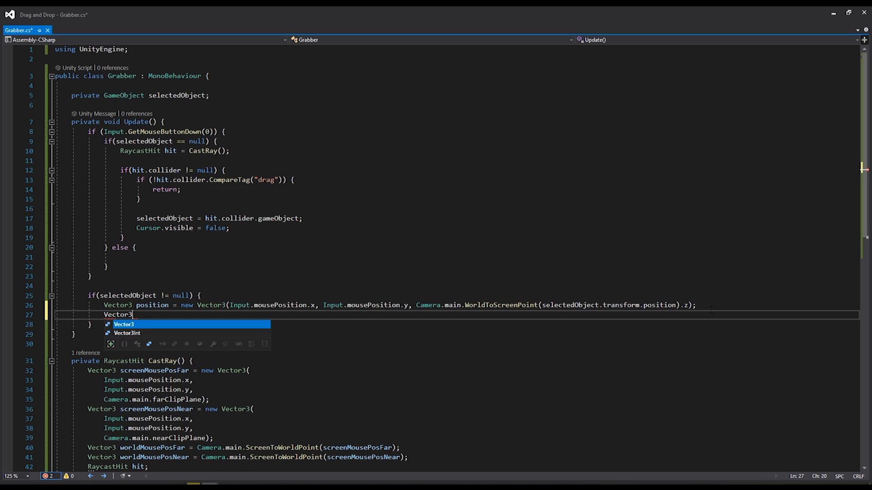
text(world)
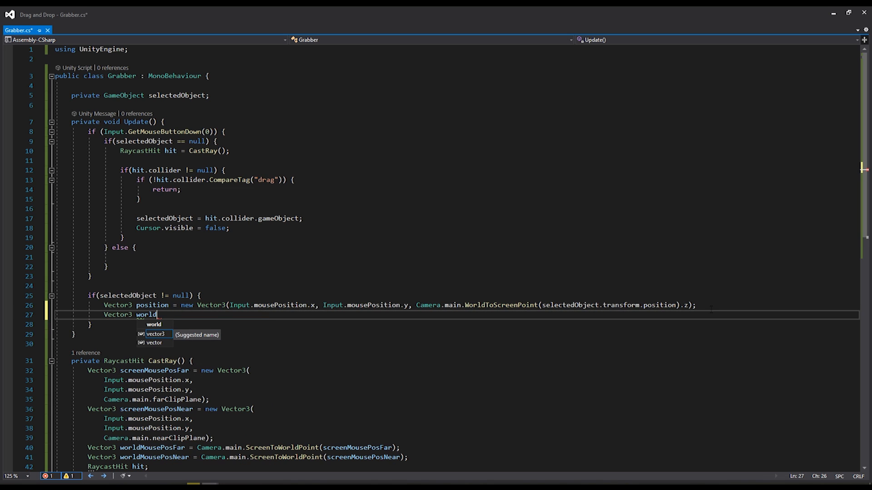
text(Position = Camera)
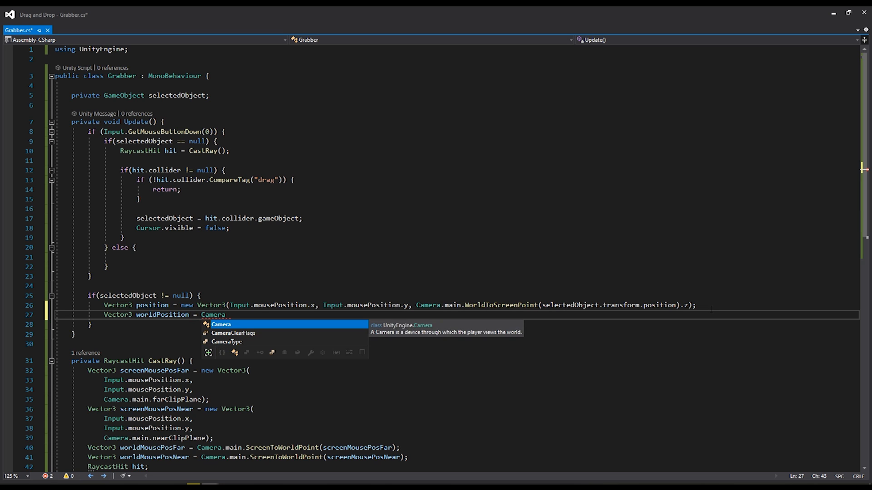
text(.main.)
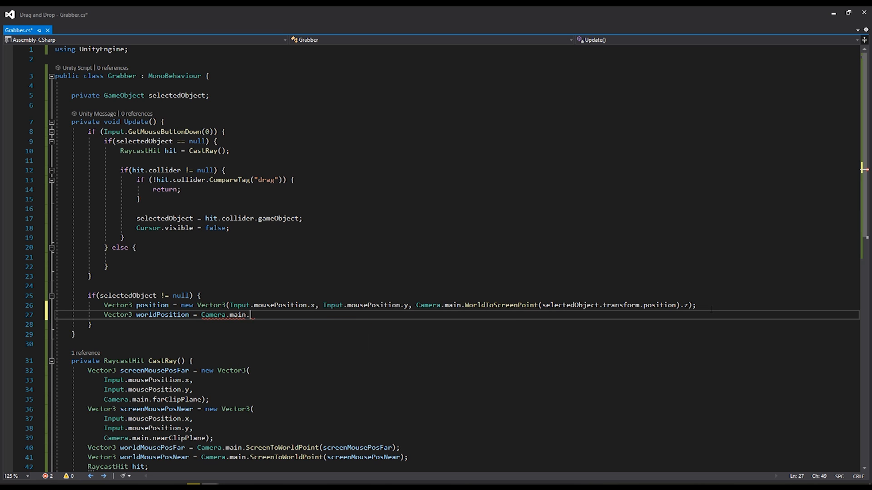
text(Scre)
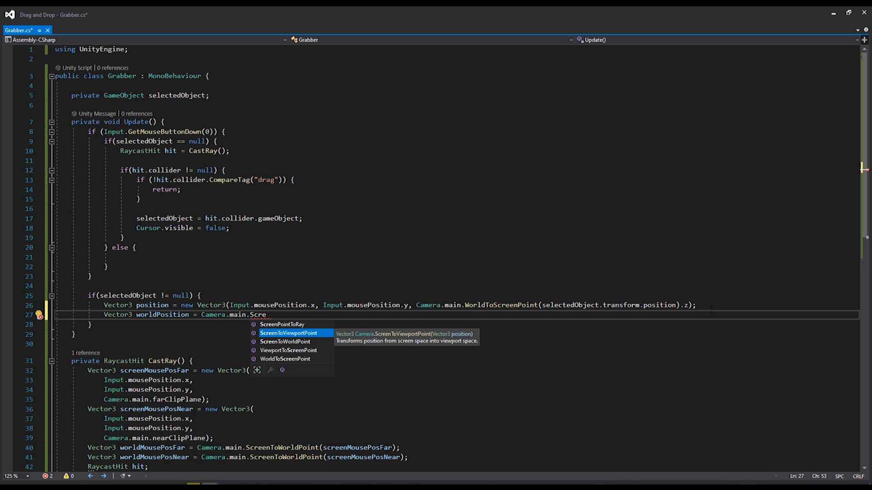
click(285, 342)
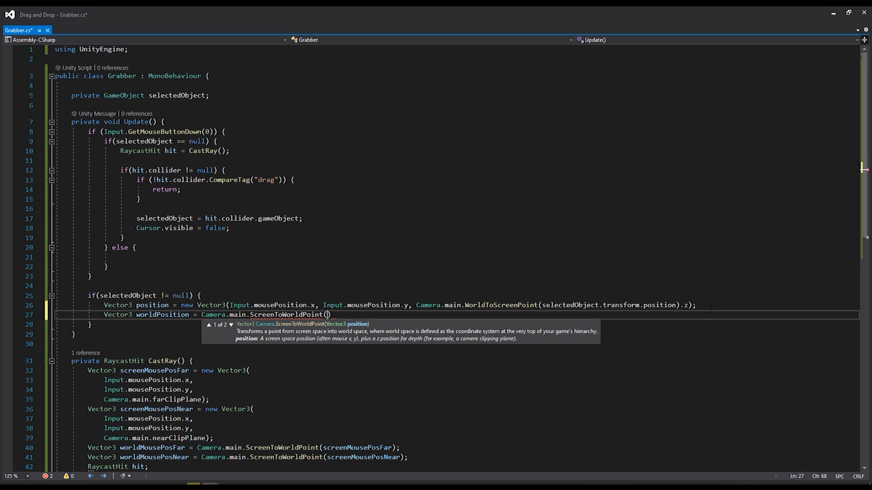
text(position)
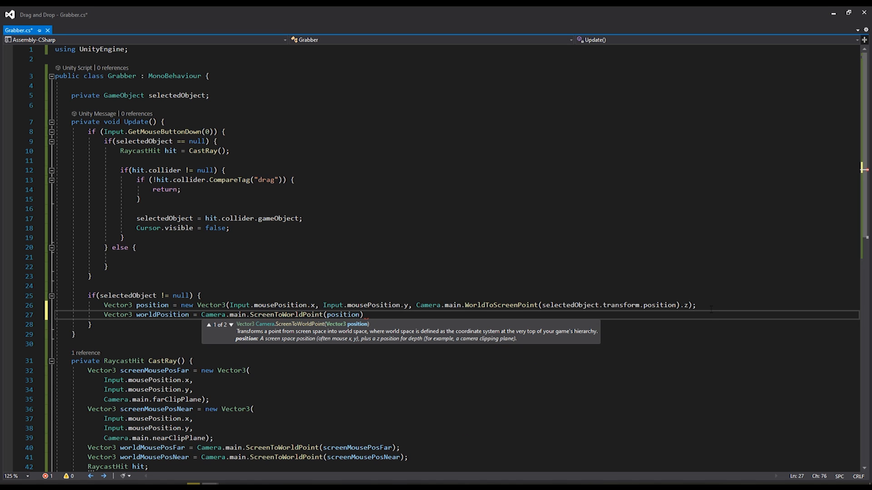
Set selectedObject.transform.position to new Vector3(worldPosition.x, .25f, worldPosition.z).
text(selectedObject.t)
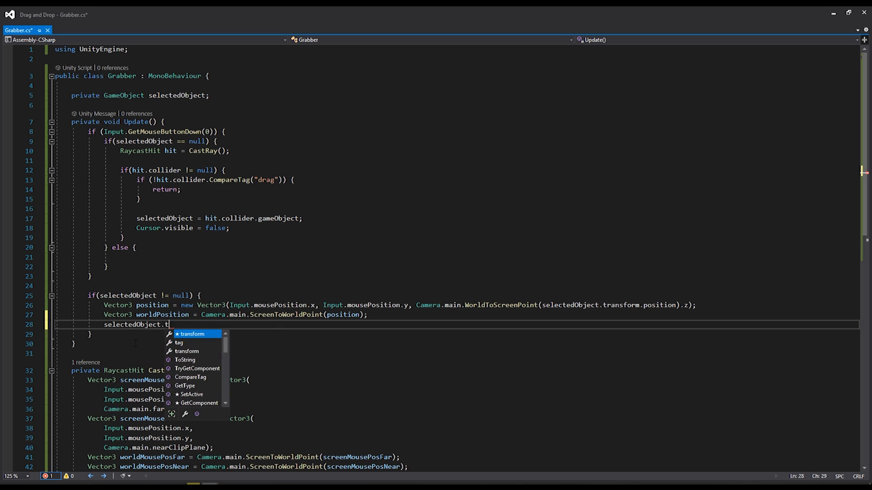
text(ransform.position)
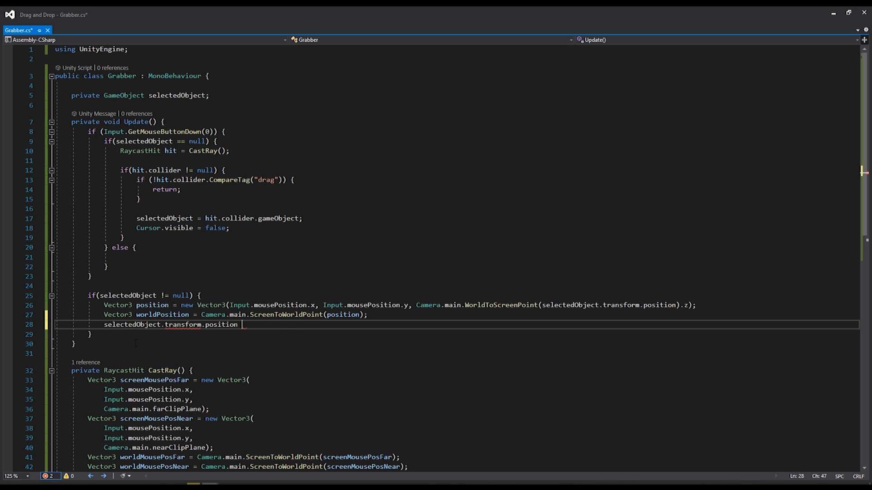
text(= new Vector3()
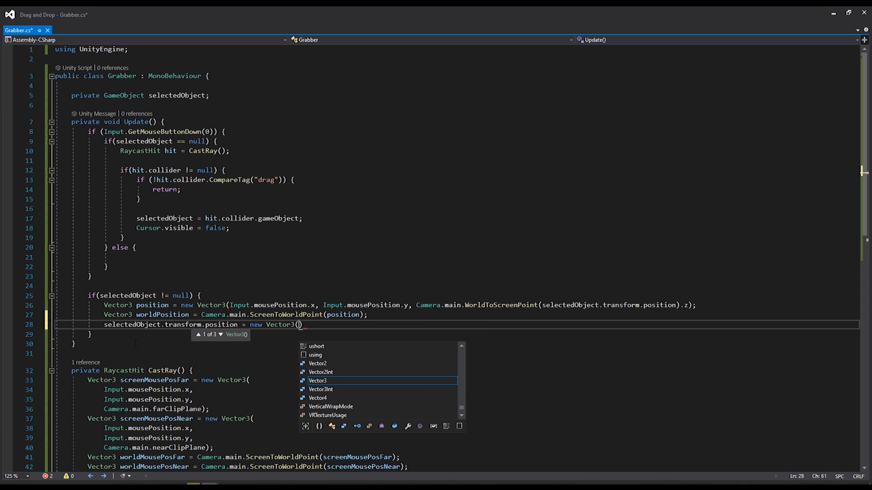
text(worldPosition.x)
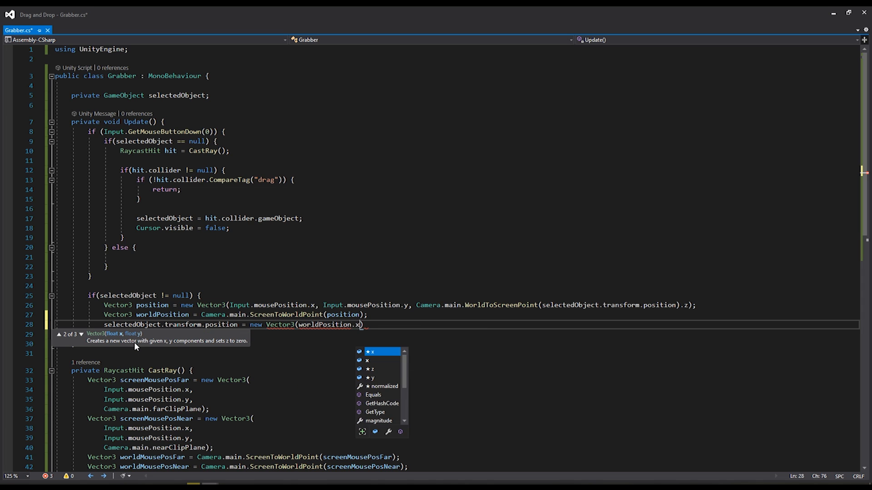
text(,)
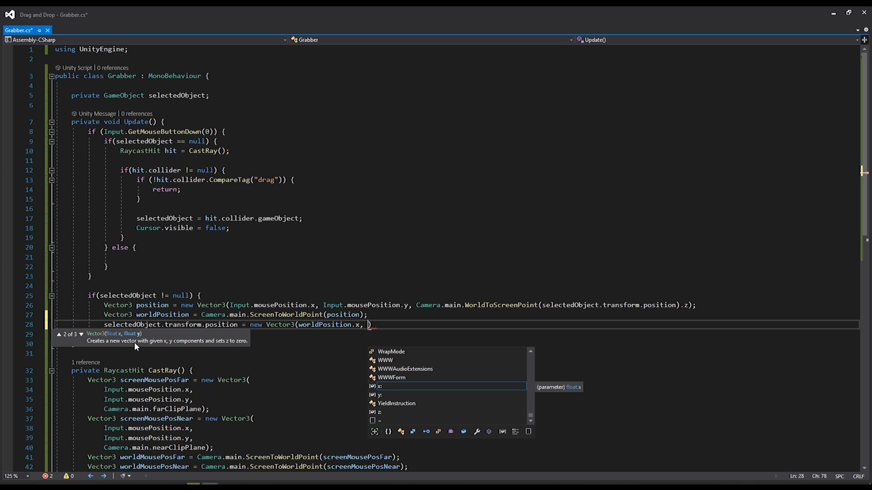
text(.25f)
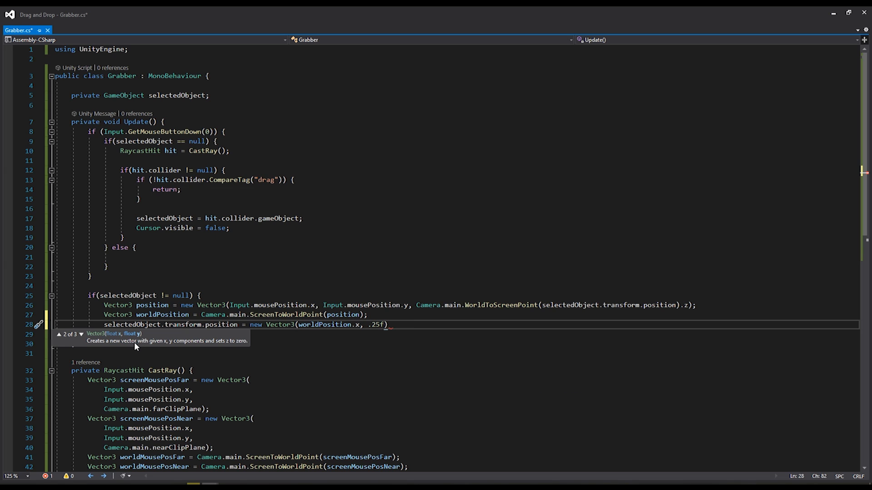
text(,)
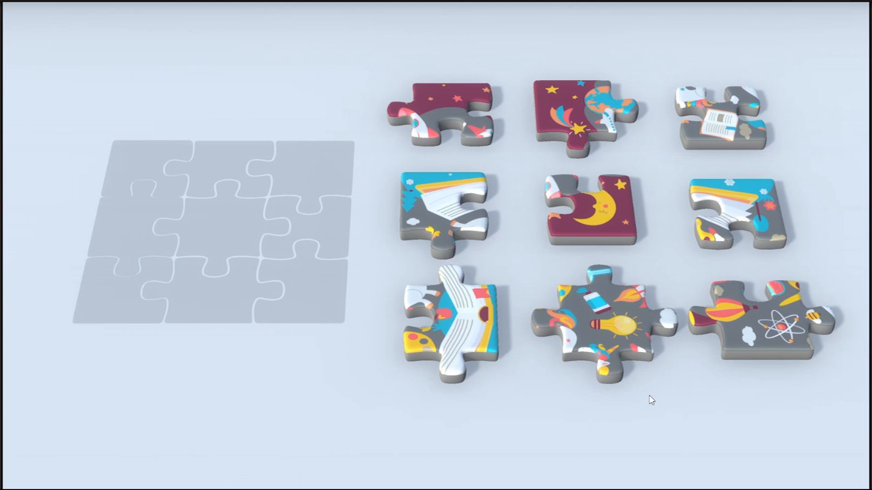
mouse_move(614, 318)
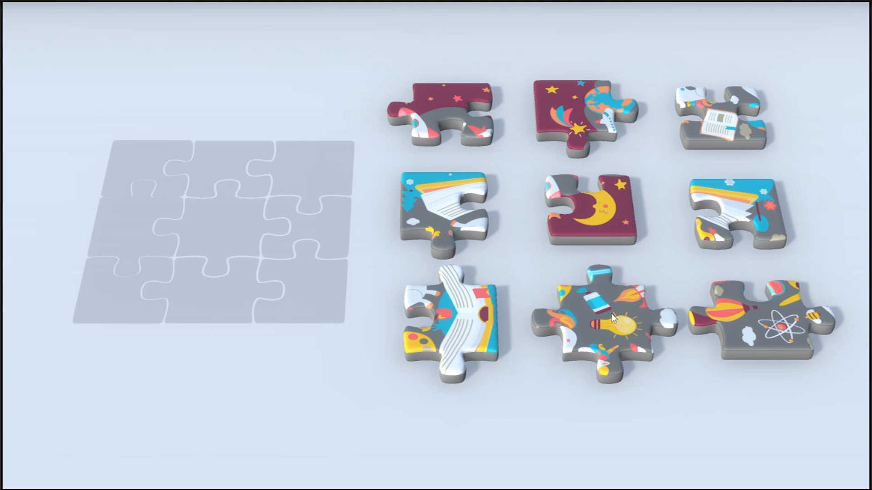
Drag puzzle pieces around the Game view to check they follow the mouse.
drag(611, 317, 162, 342)
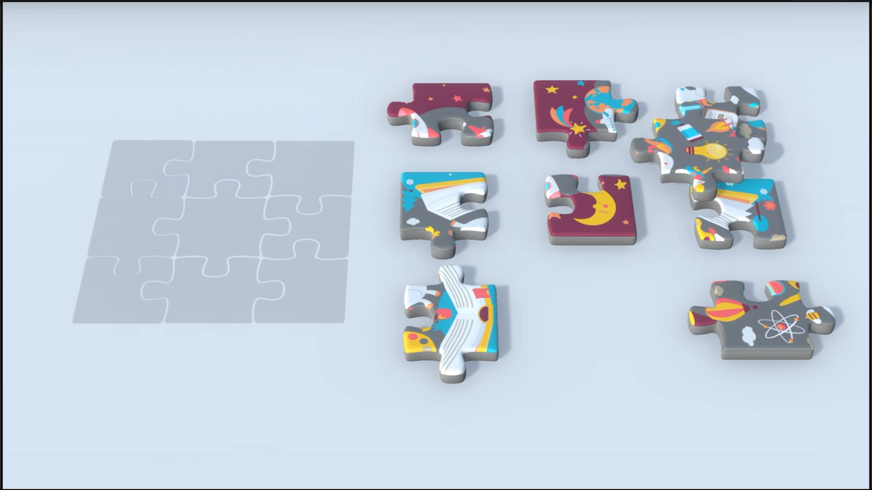
drag(698, 134, 209, 356)
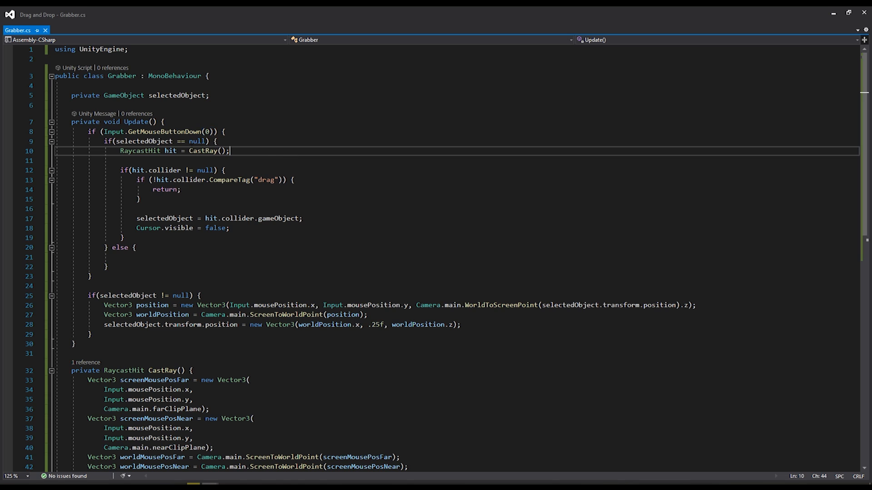
Reuse the position lines in the else branch, dropping the piece at height 0f.
double_click(139, 140)
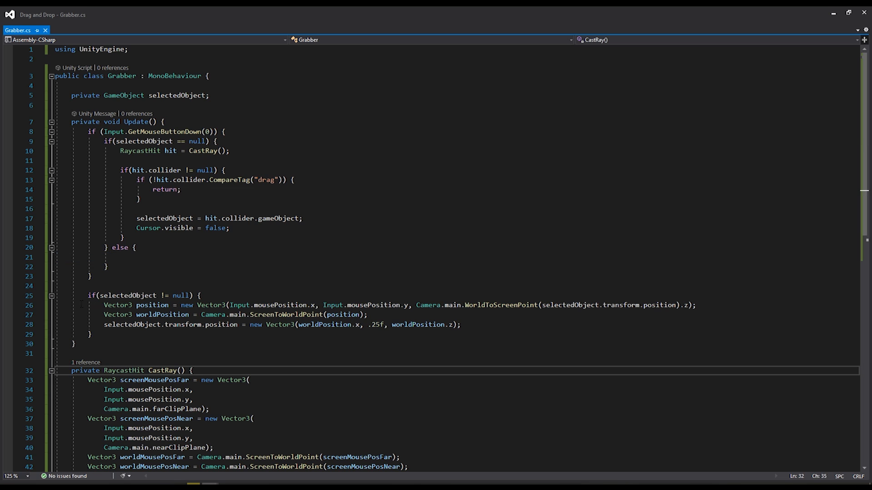
drag(104, 305, 296, 314)
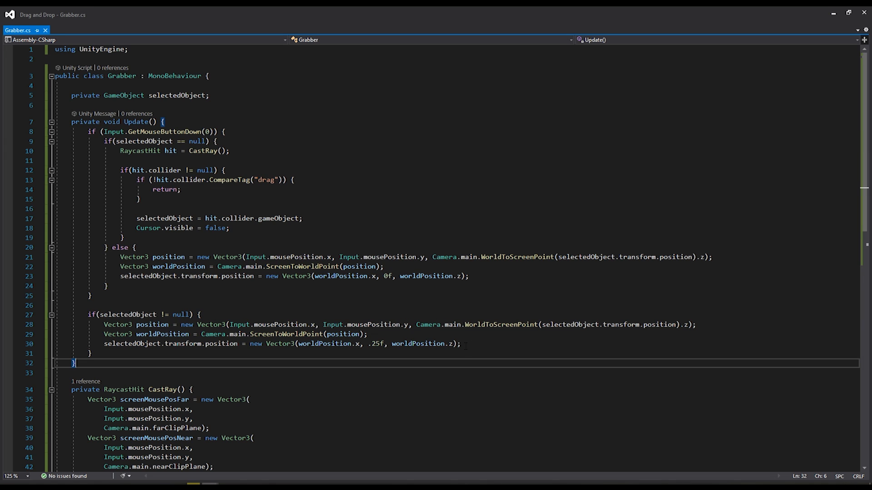
drag(102, 325, 460, 344)
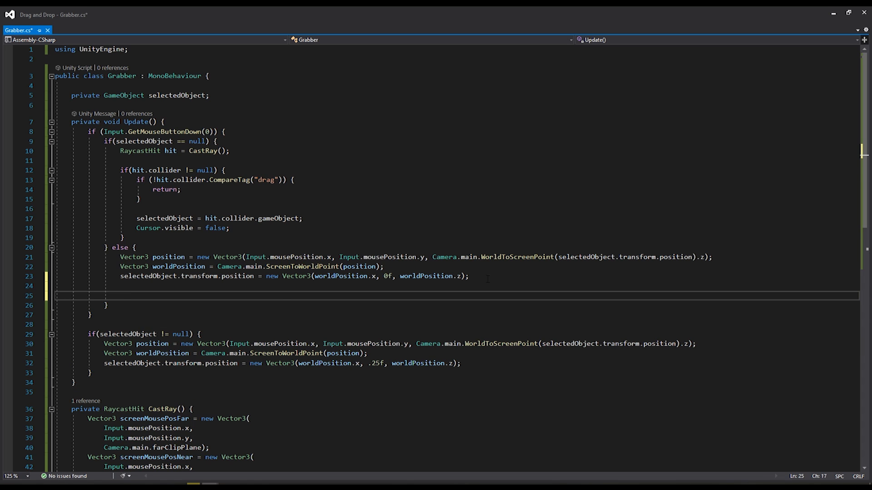
After dropping, set selectedObject = null and Cursor.visible = true.
text(selectedObject ==)
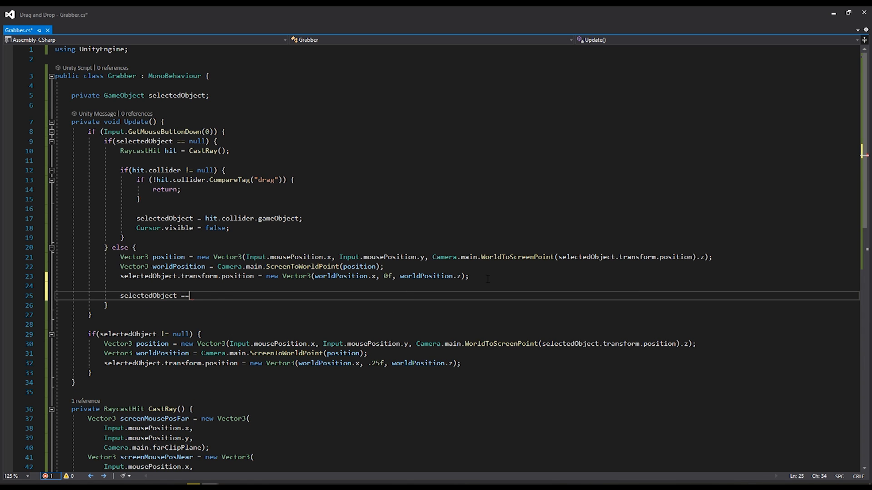
text(null;)
text(Cursor.)
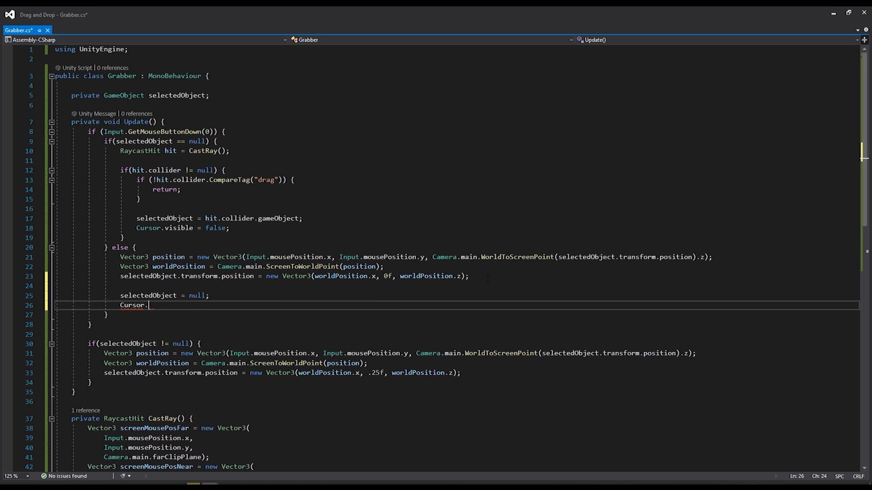
text(visible)
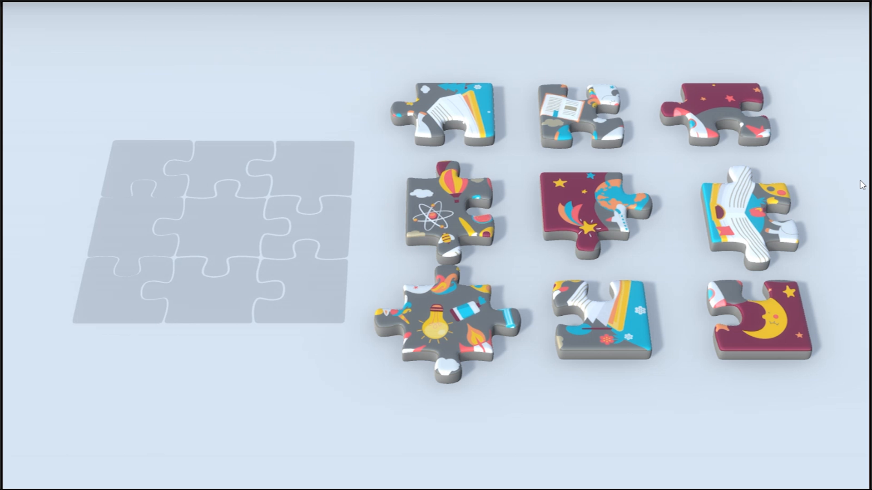
mouse_move(806, 194)
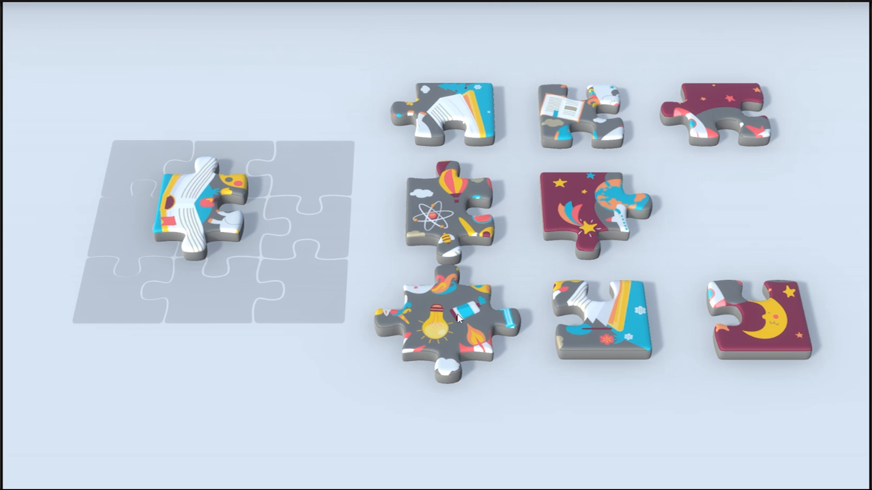
Drag a puzzle piece onto the board outline and drop it in Play mode.
drag(457, 319, 187, 324)
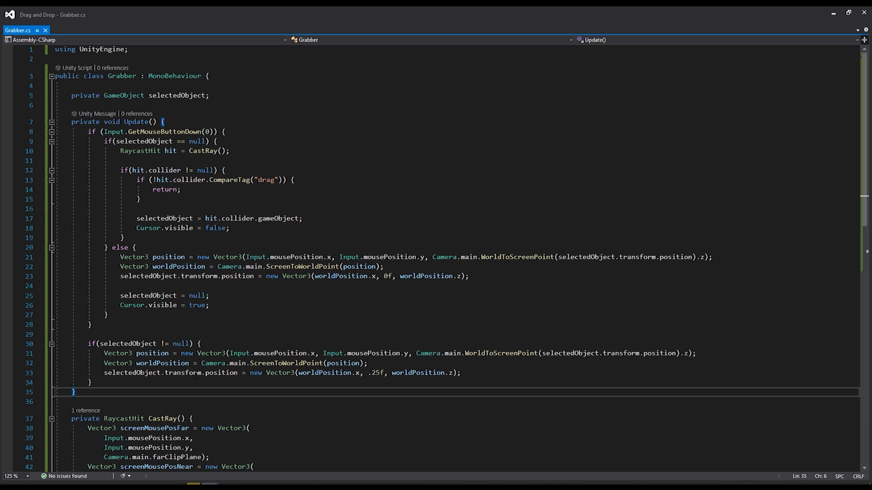
Add an if (Input.GetMouseButtonDown(1)) block after the piece-following code.
click(102, 343)
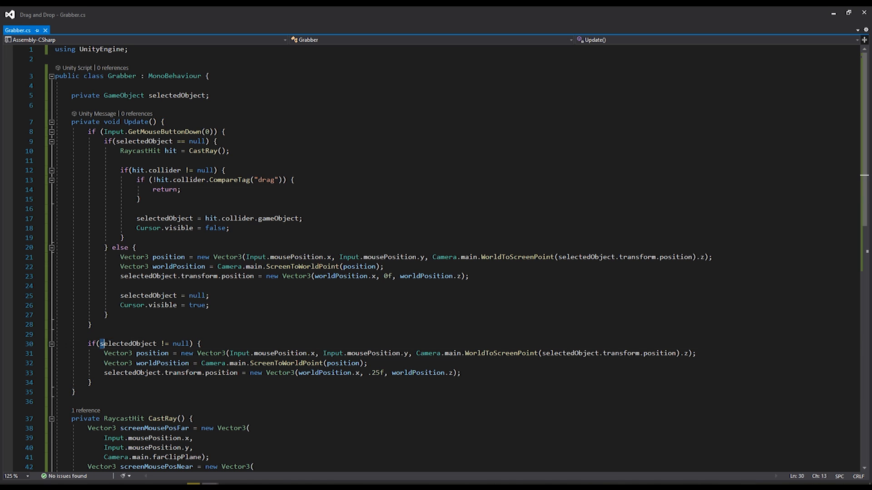
click(100, 334)
text(if()
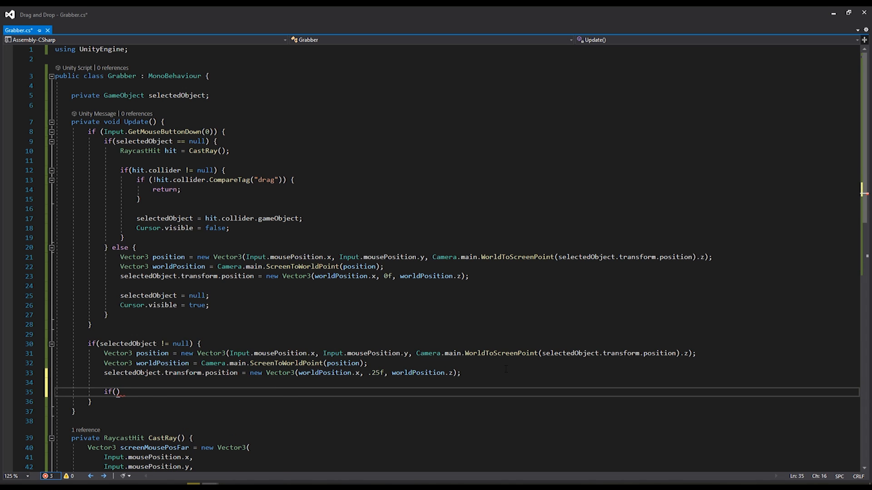
text(Input.)
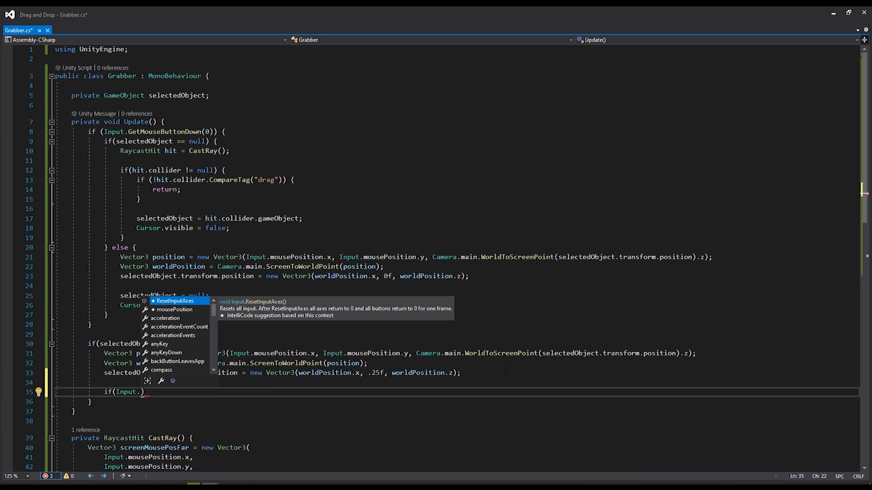
text(GetMouseButtonDown)
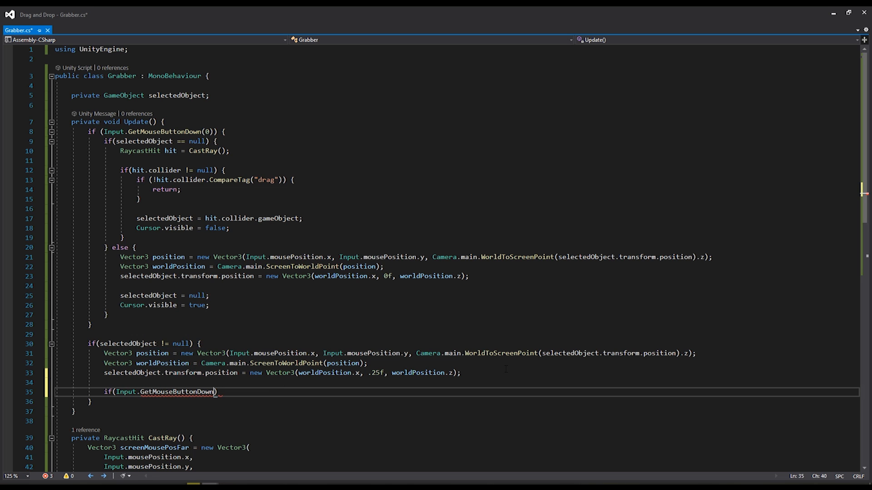
text((1)
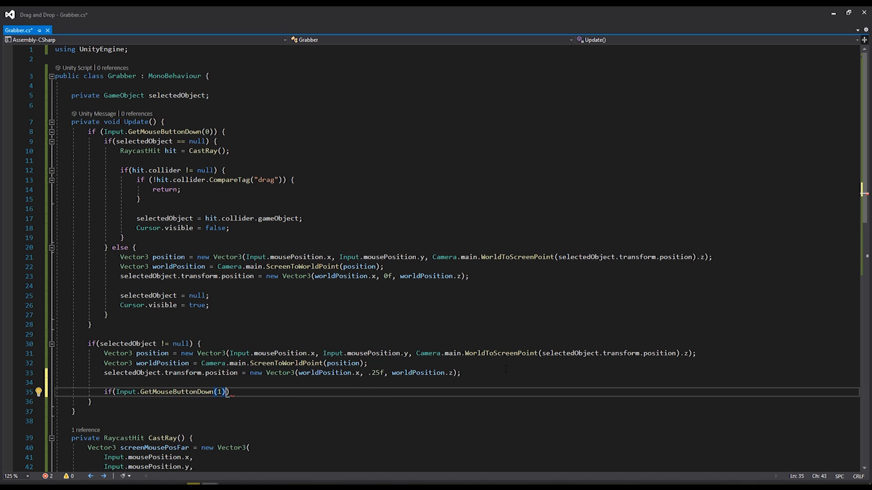
Set selectedObject rotation to Quaternion.Euler of its eulerAngles with y + 90f.
text(selectedObject.transform)
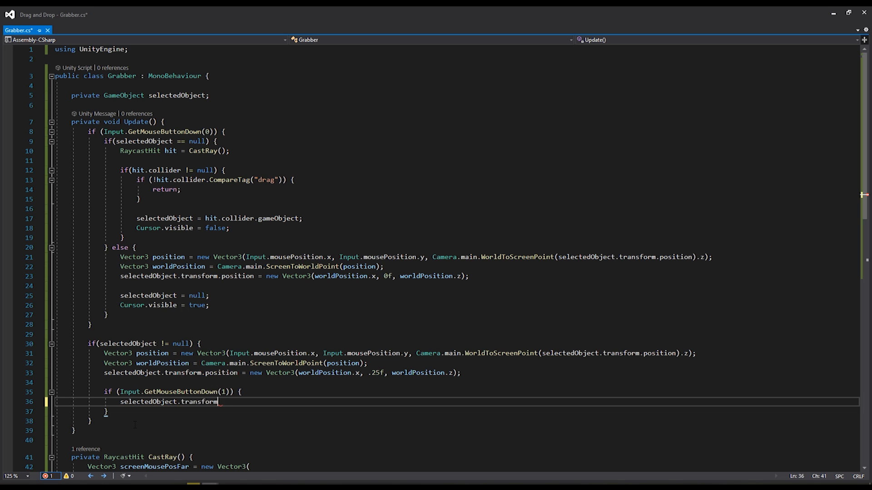
text(.rotation)
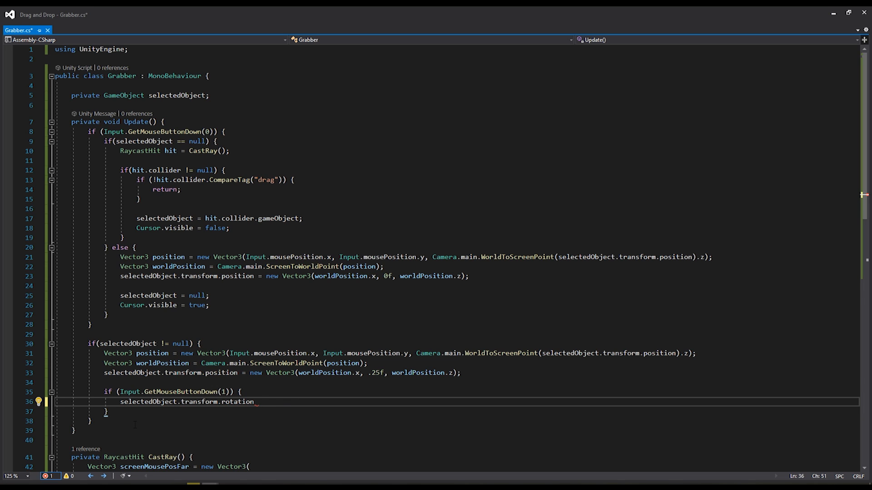
text(= Quaternion)
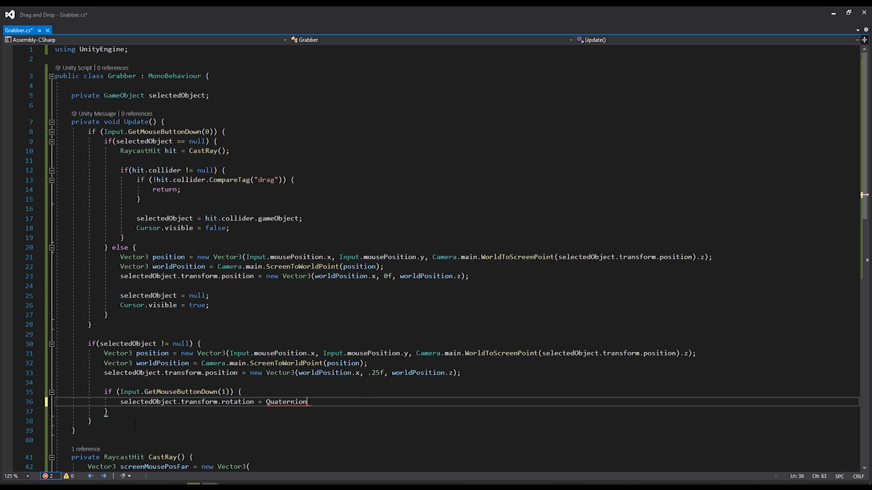
text(.Euler)
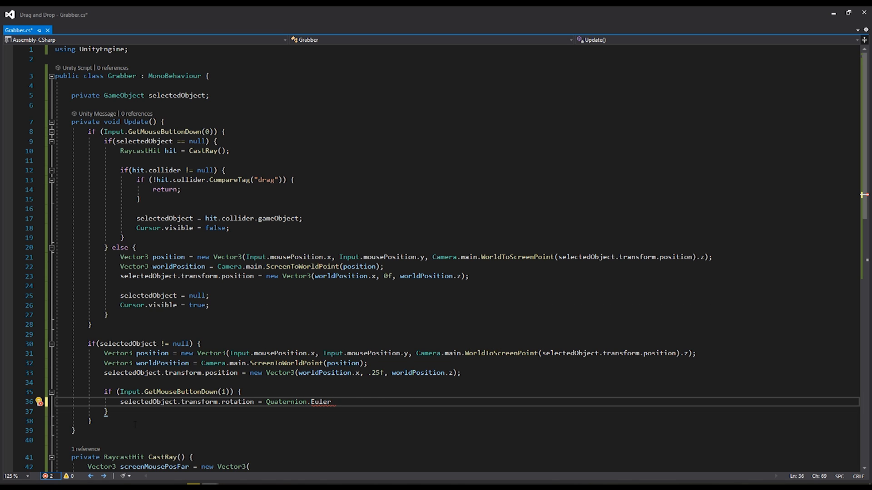
text(()
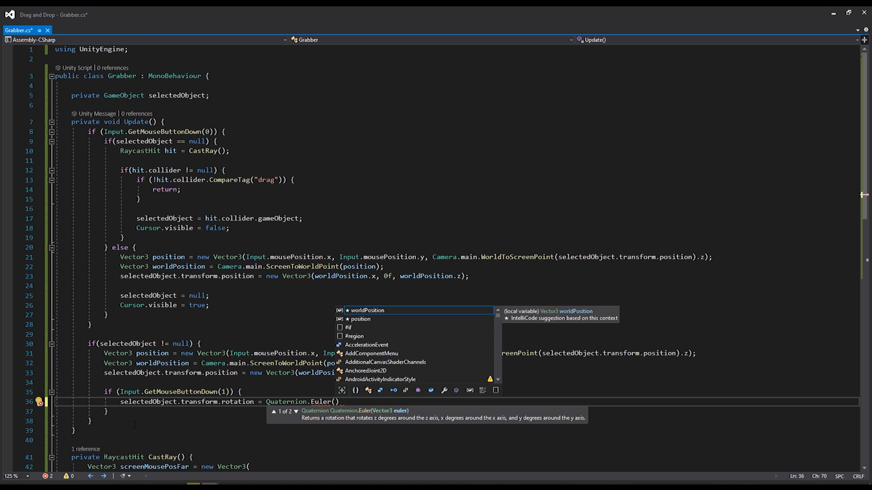
text(new)
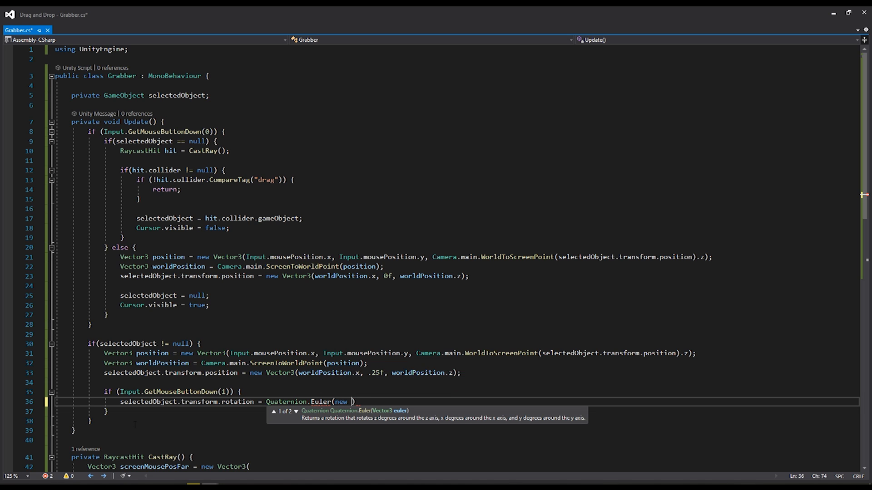
text(Vector3()
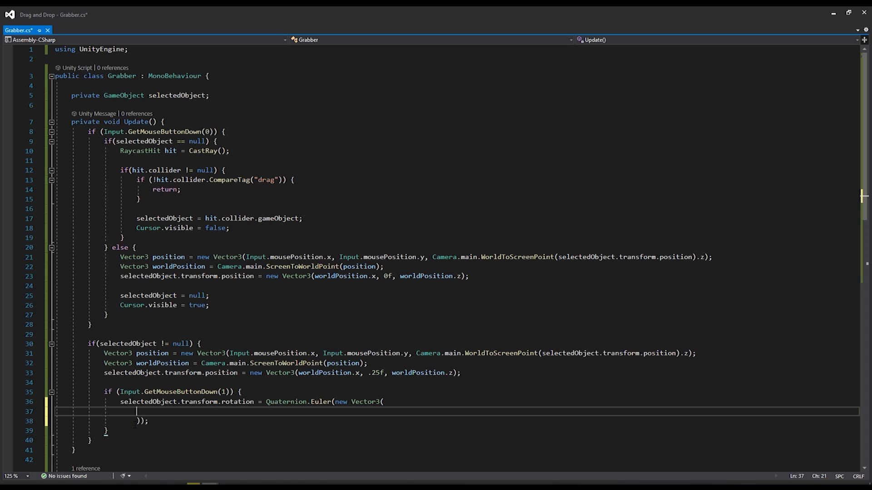
text(selectedObject.)
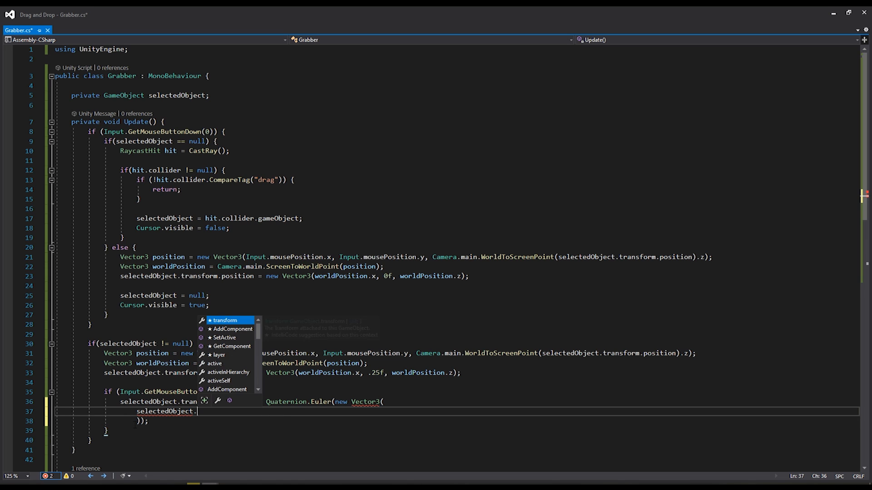
text(transform.rotation.e)
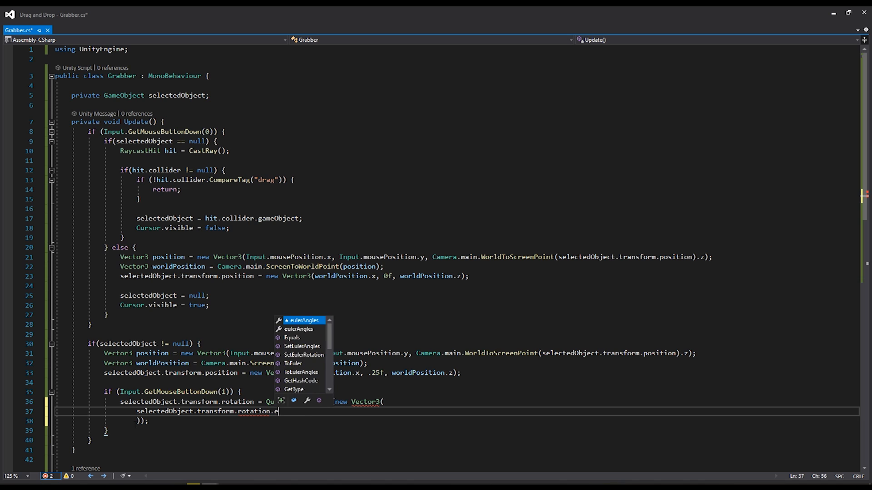
text(ulerAngles.x,)
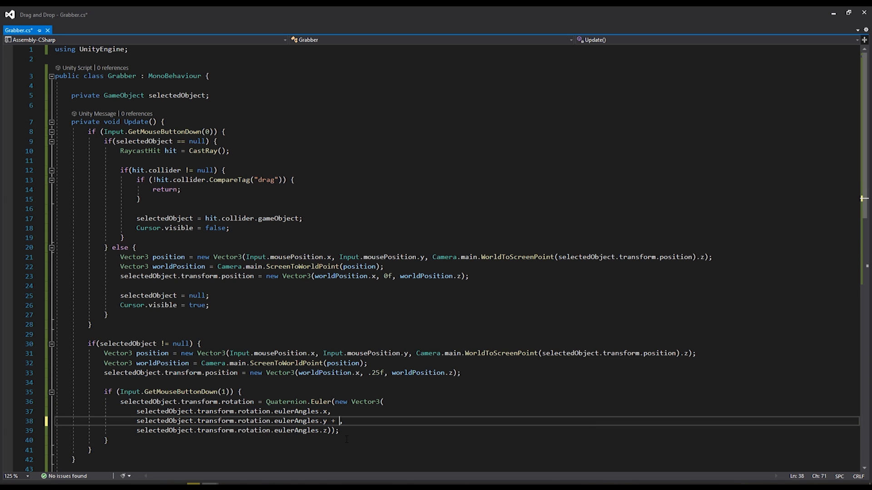
text(90f)
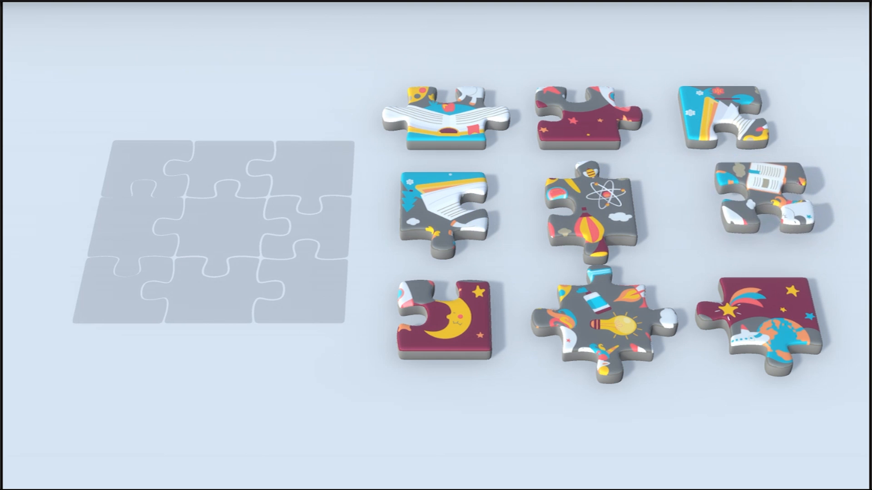
Grab, rotate and fit pieces into the board, filling the top row and left side.
drag(773, 199, 253, 91)
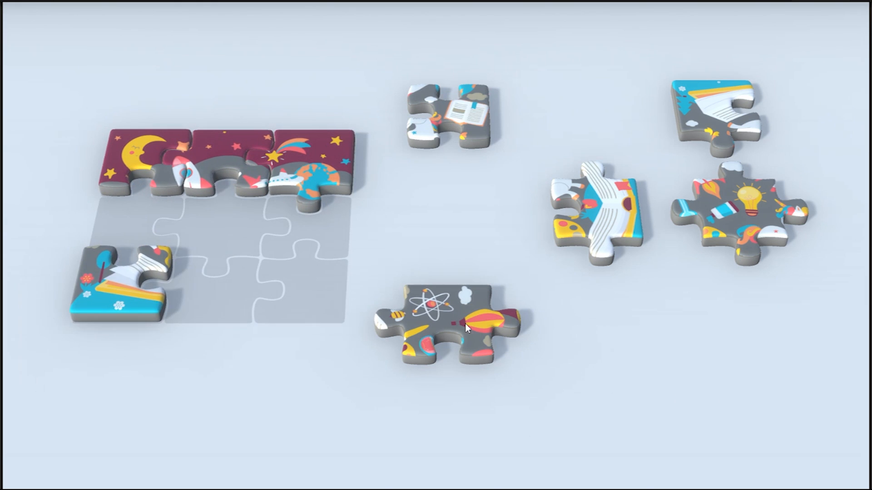
drag(445, 327, 139, 267)
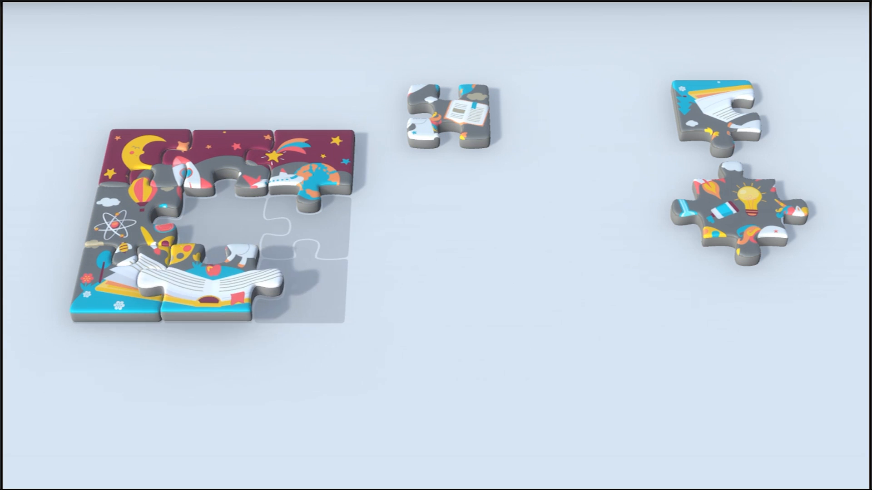